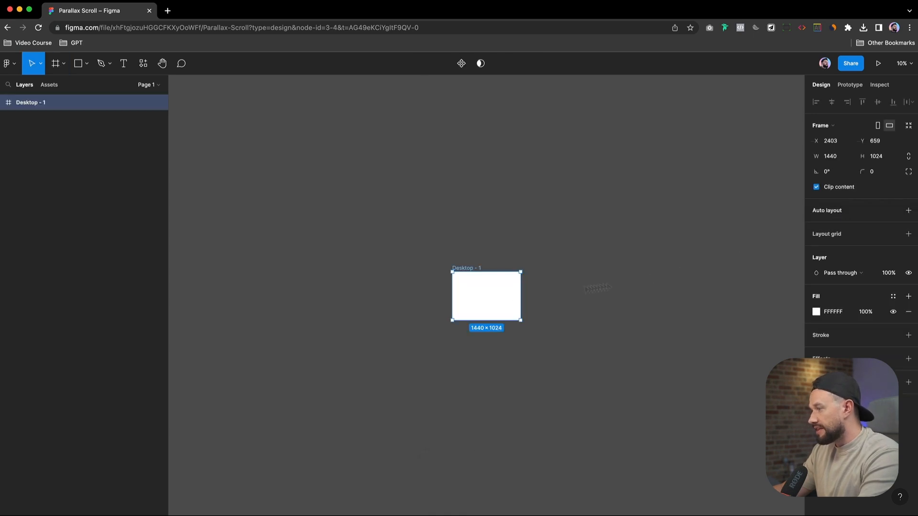
Reposition the blank 1440×1024 desktop frame and leave it renamed to 1.
left_click_drag(485, 296, 499, 233)
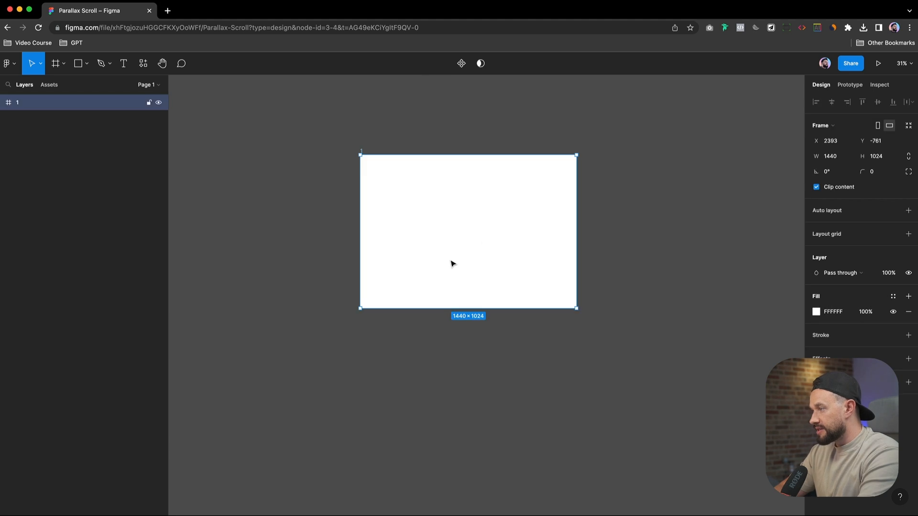
left_click(277, 297)
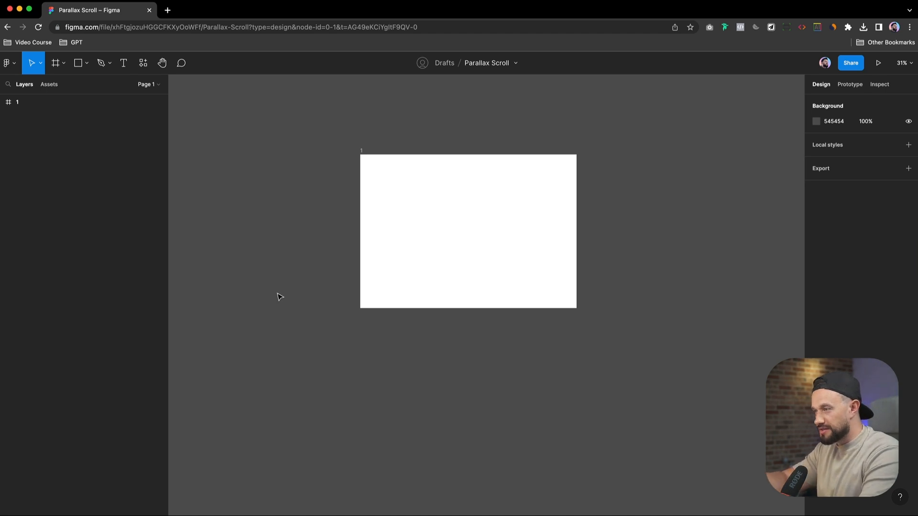
Add the heading text layer in frame 1 and set its font size to 70.
left_click(125, 63)
type("Create beautiful shapes in seconds")
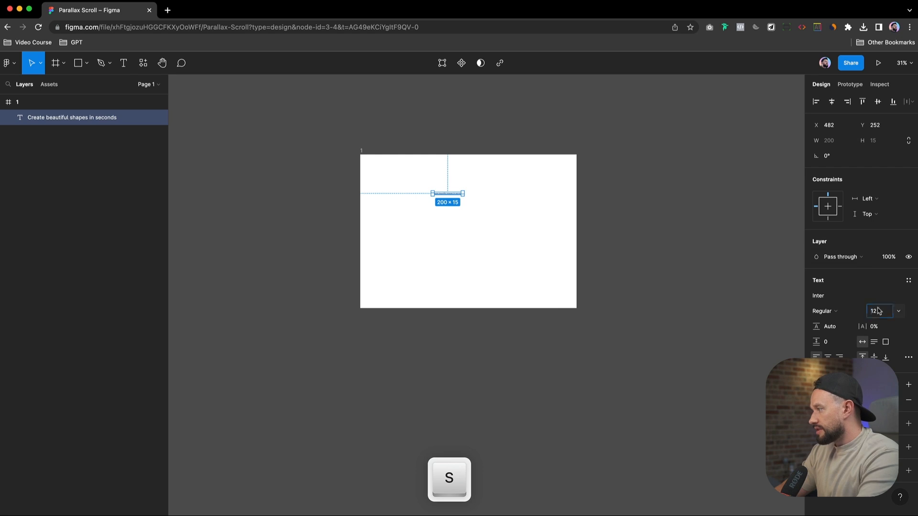
type("80")
key("return")
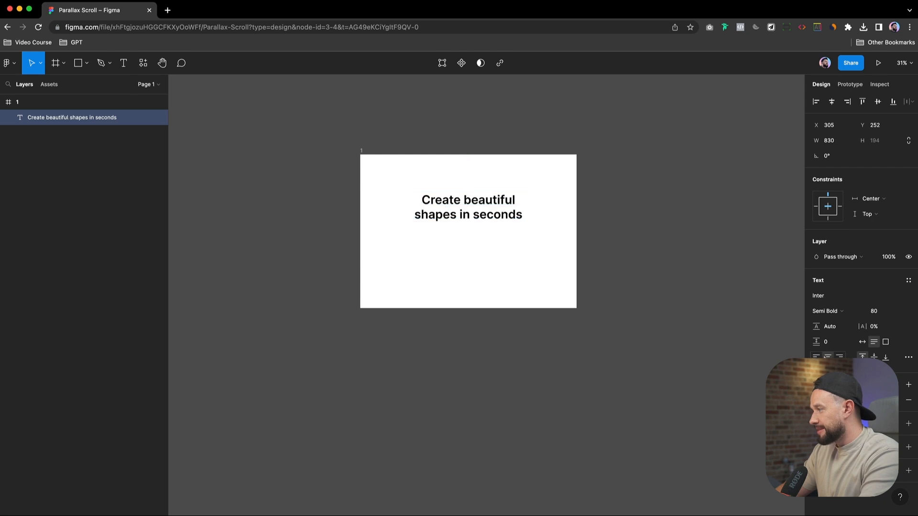
left_click(473, 210)
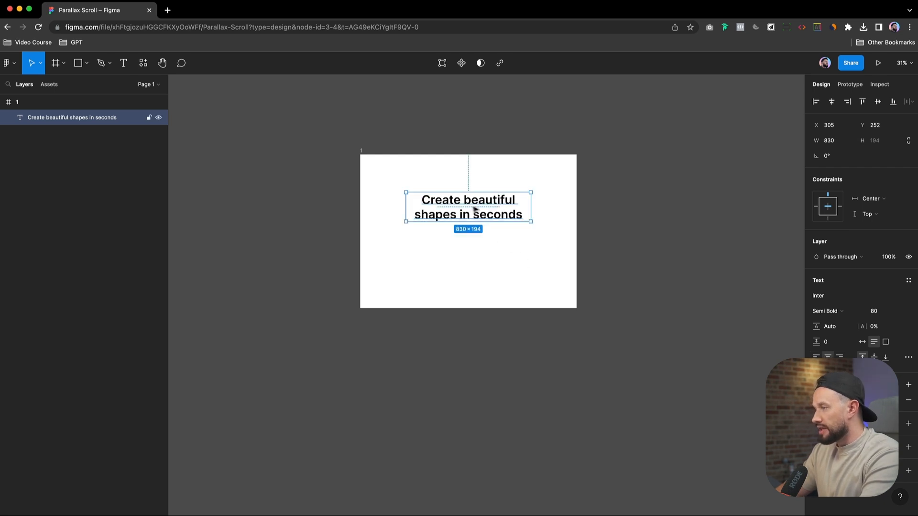
type("7")
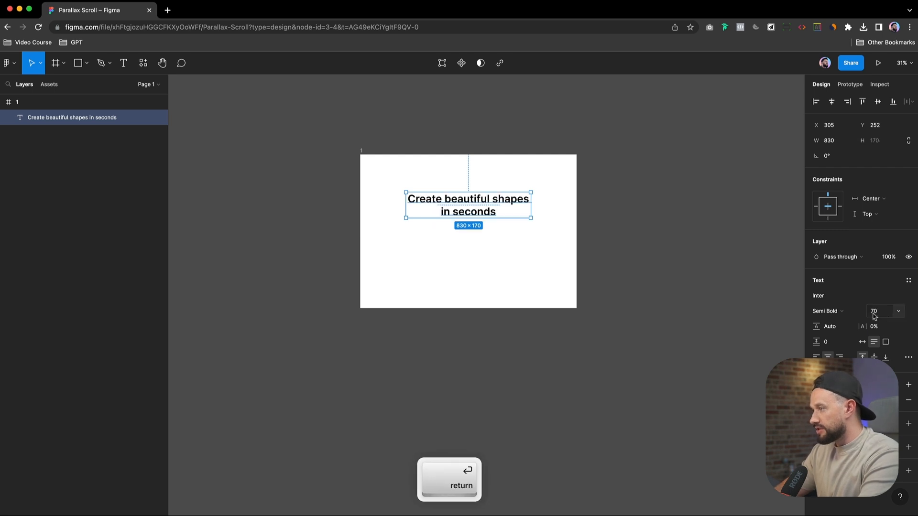
key("option")
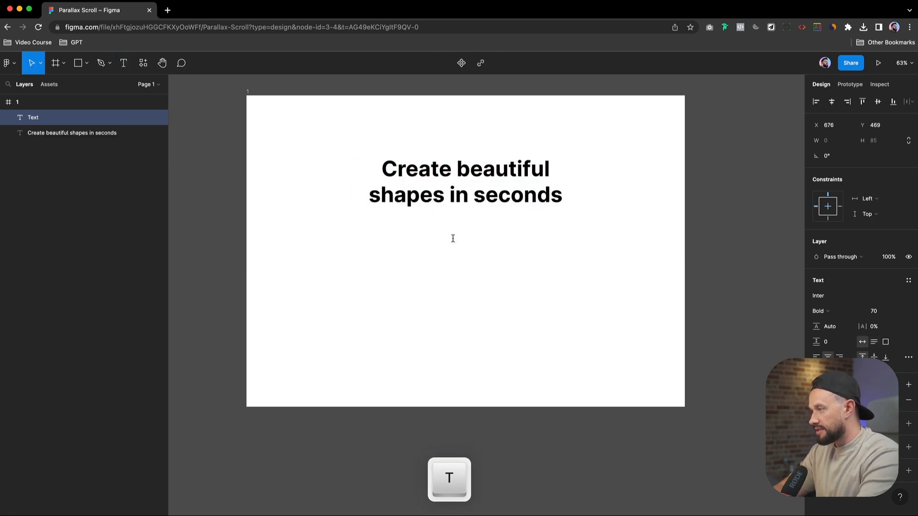
Create the Get started label at size 16 with Medium weight.
type("Get started")
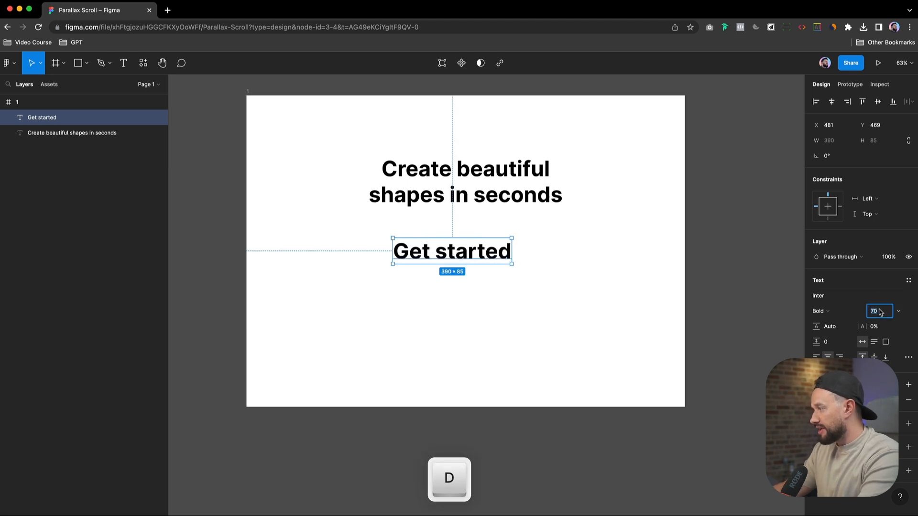
type("17")
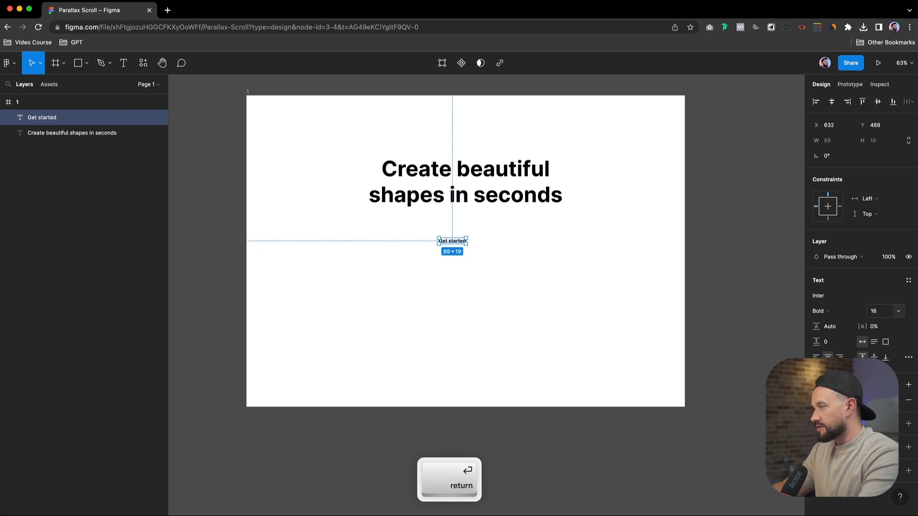
left_click(818, 311)
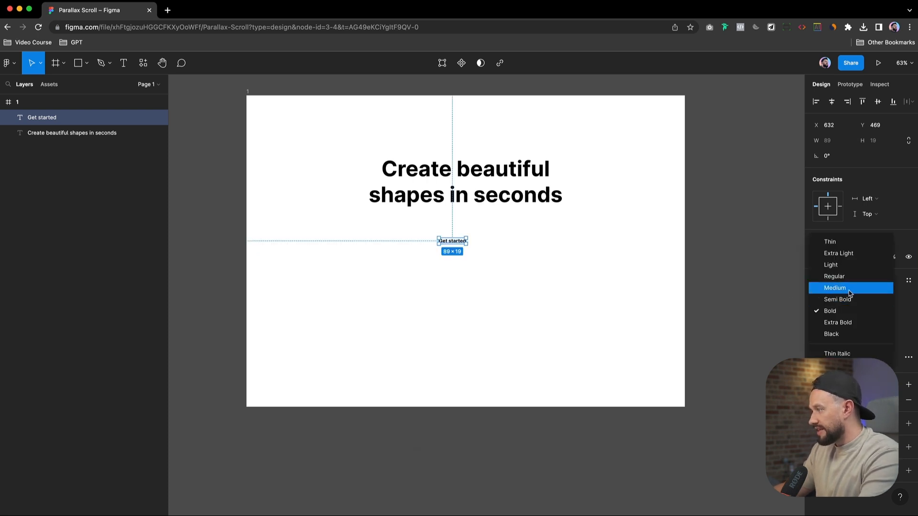
left_click(835, 287)
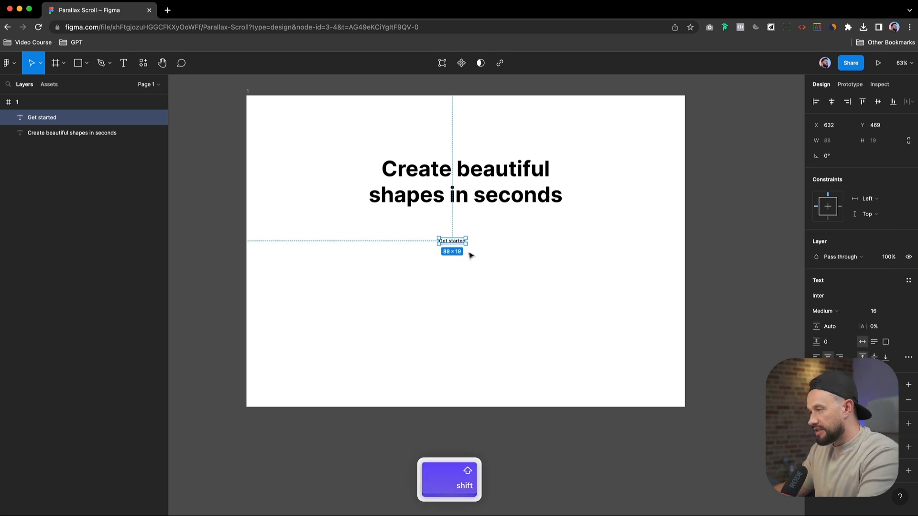
Wrap the label in a 162×56 auto layout frame with a purple fill.
key("shift+a")
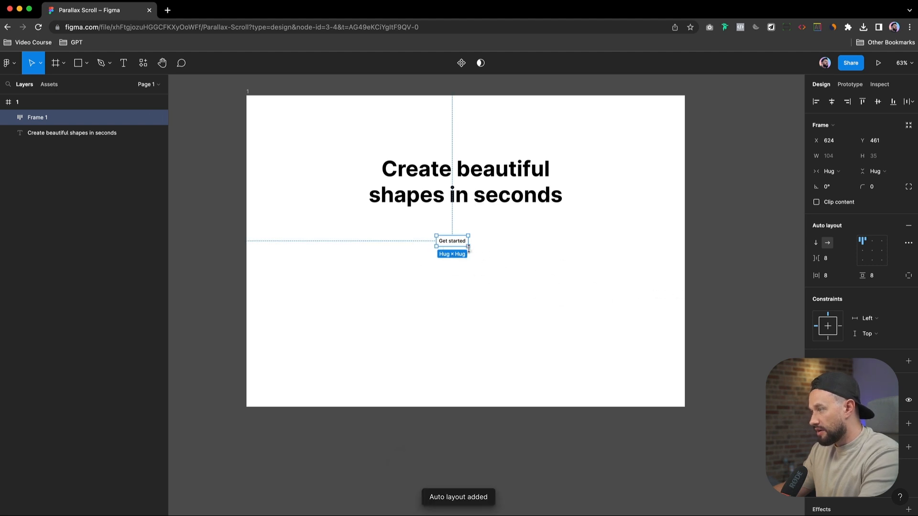
key("shift")
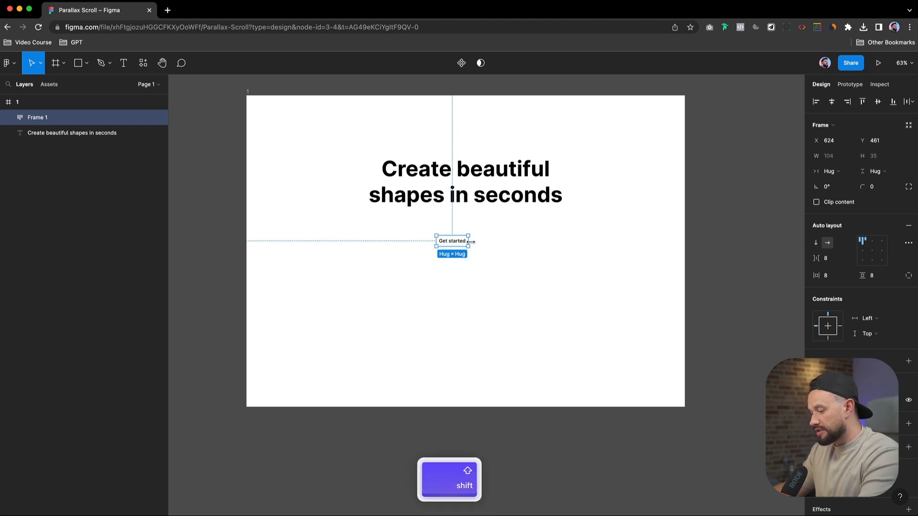
left_click_drag(468, 240, 478, 240)
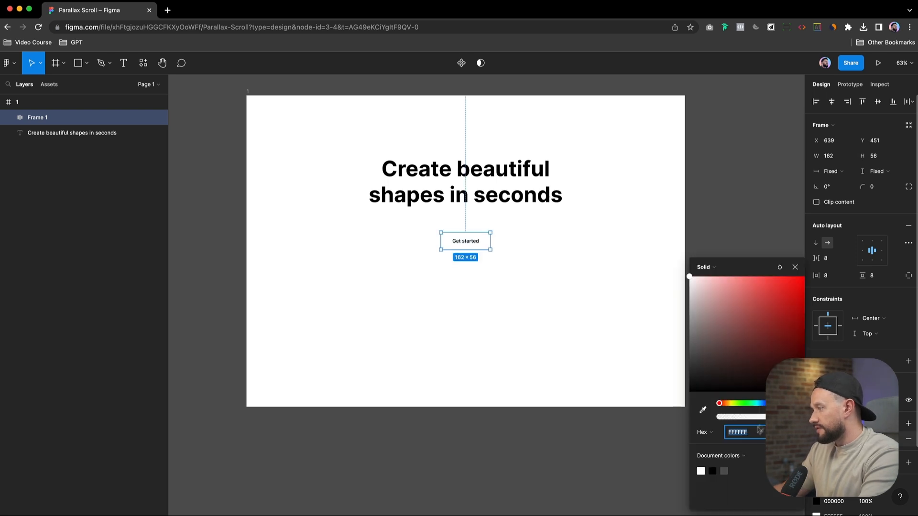
left_click(775, 304)
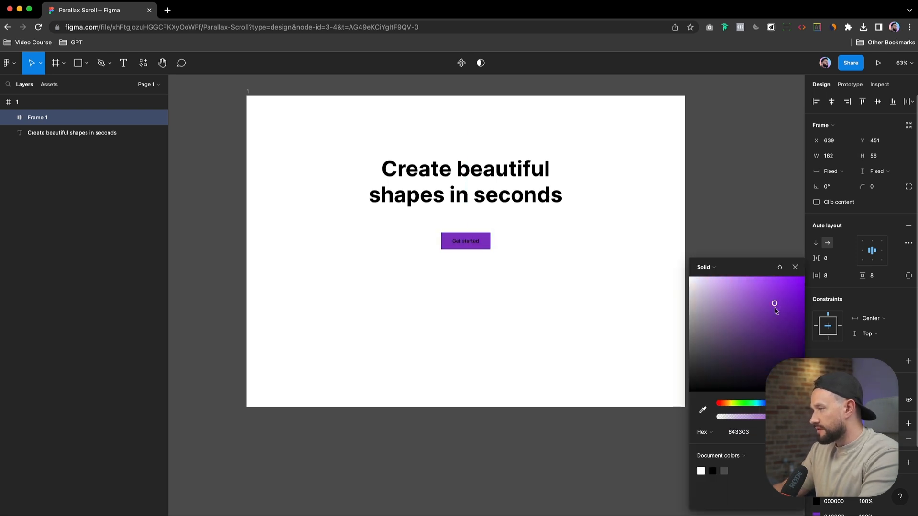
left_click_drag(774, 303, 769, 276)
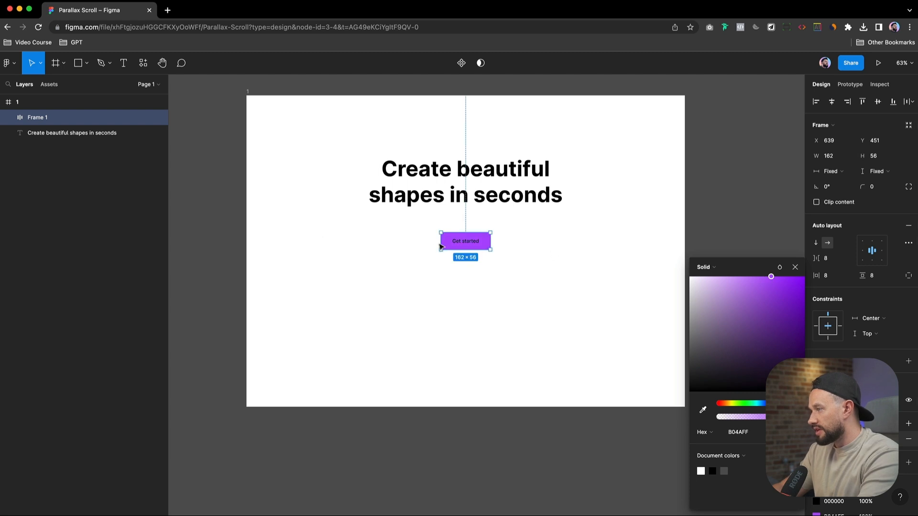
key("Return")
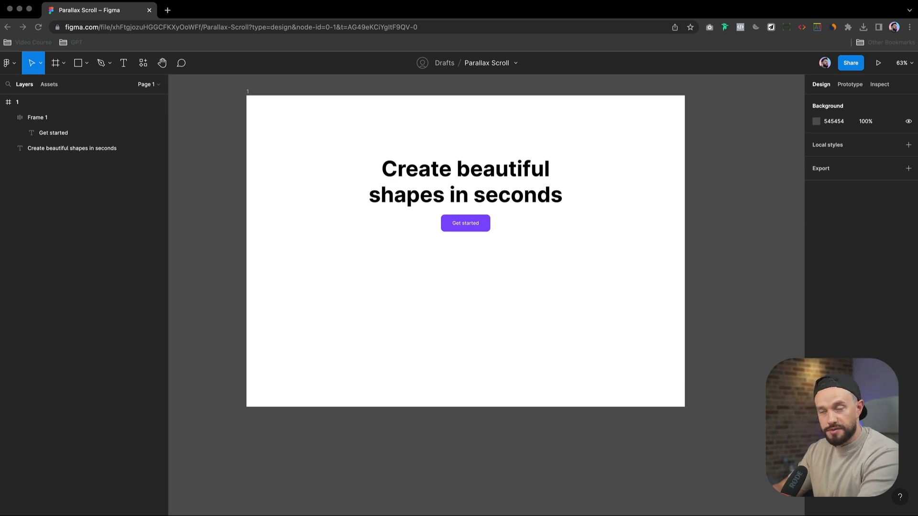
Paste the Geometricc navigation bar at the top of frame 1.
key("Cmd+V")
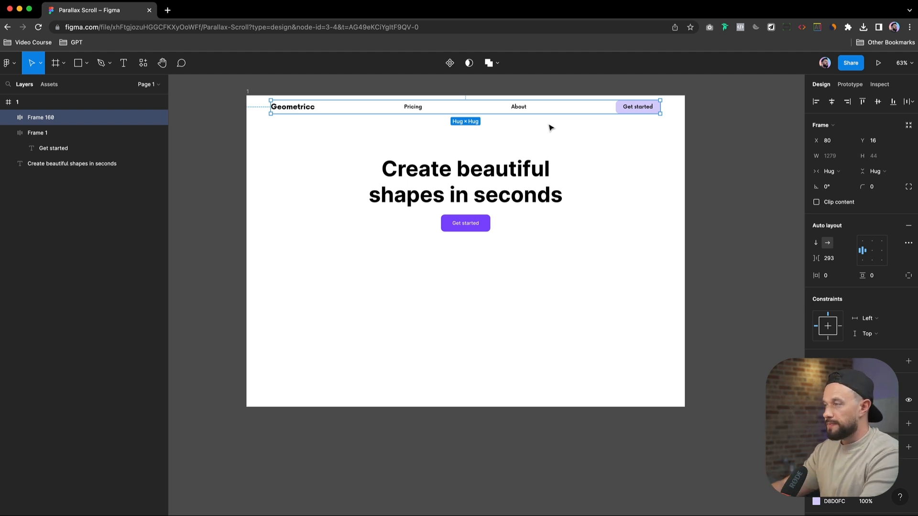
mouse_move(556, 137)
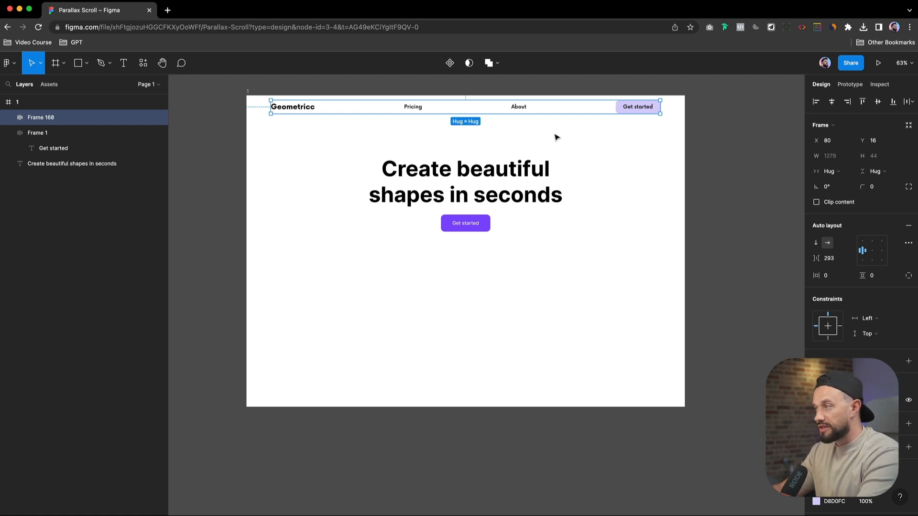
mouse_move(563, 137)
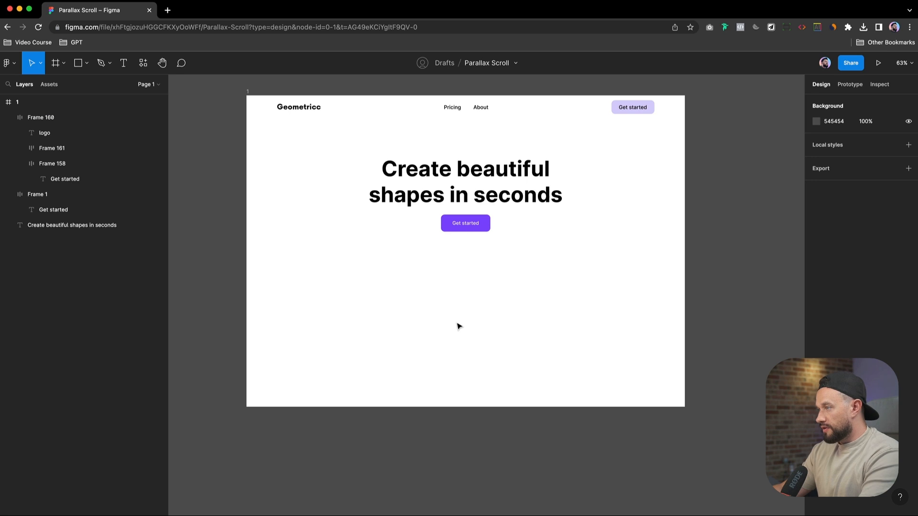
Zoom out to the canvas area below the desktop frame for the mobile screens.
scroll("down", 3)
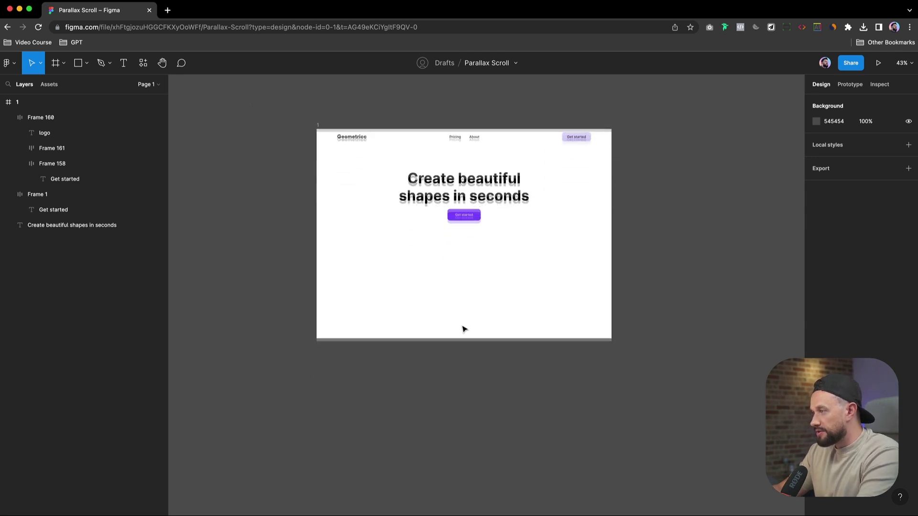
scroll("down", 3)
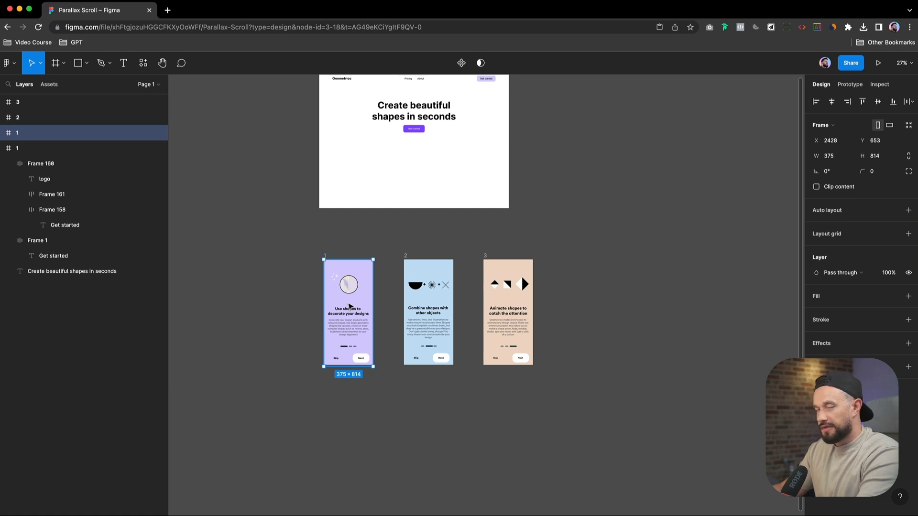
Run Vectary 3D Elements from mobile screen 1's saved plugins.
right_click(353, 306)
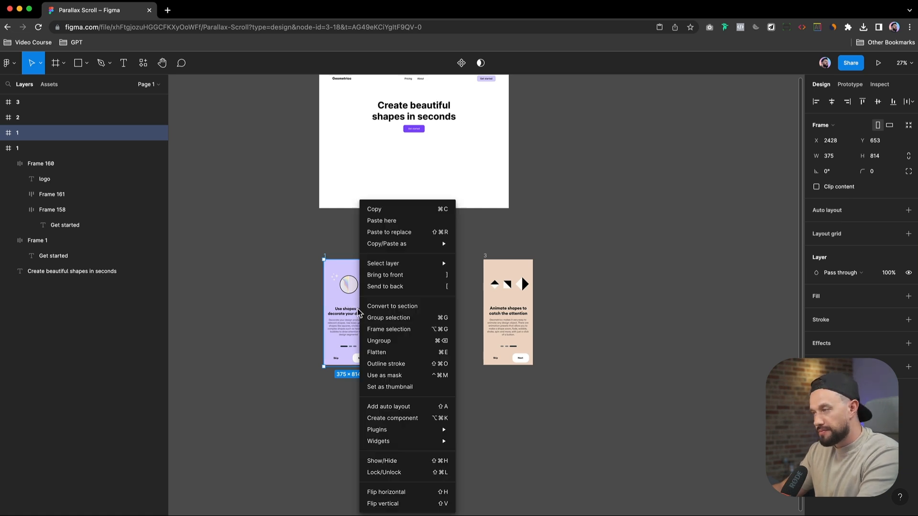
mouse_move(376, 429)
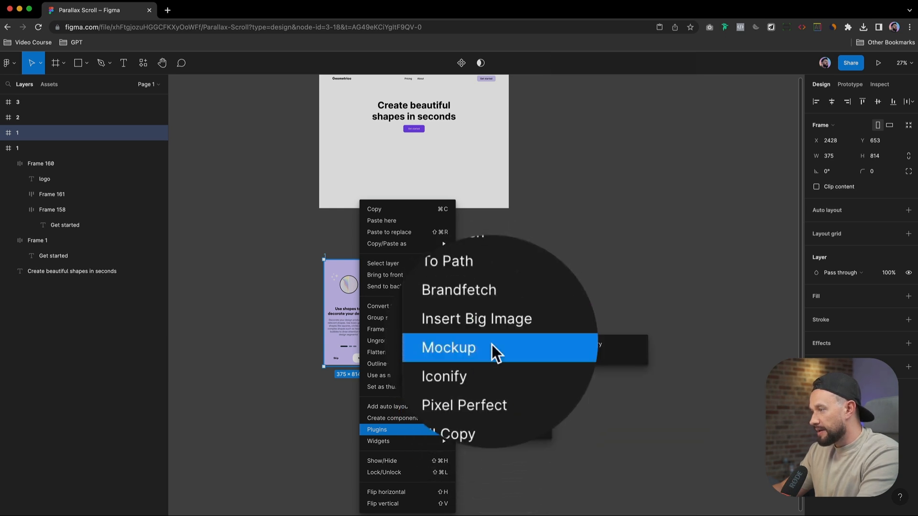
mouse_move(492, 344)
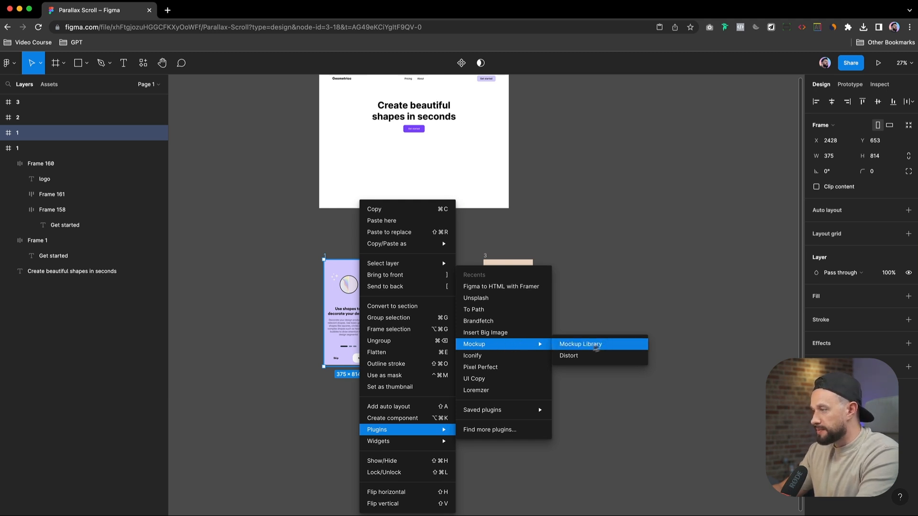
mouse_move(495, 417)
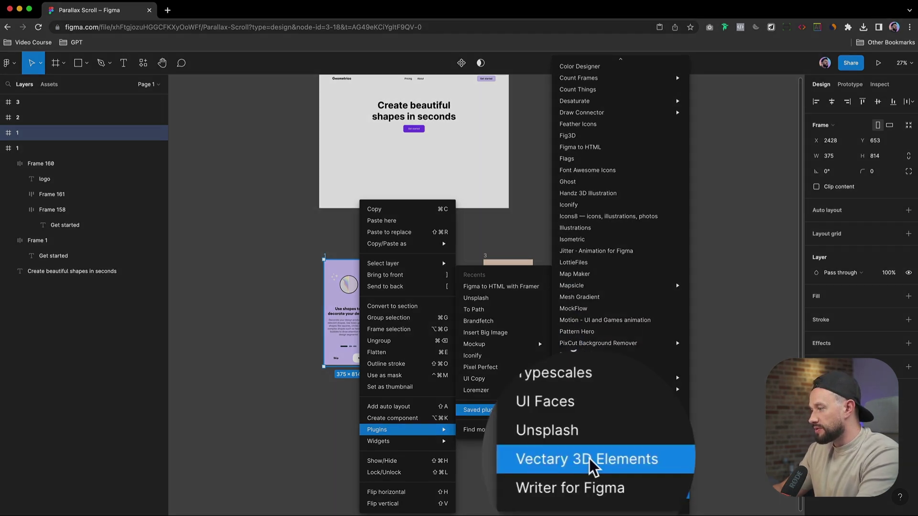
left_click(595, 459)
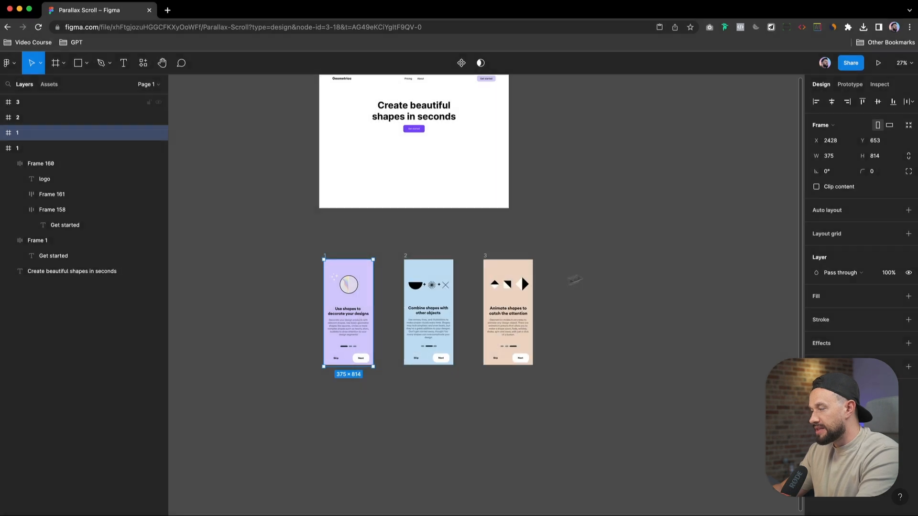
mouse_move(383, 260)
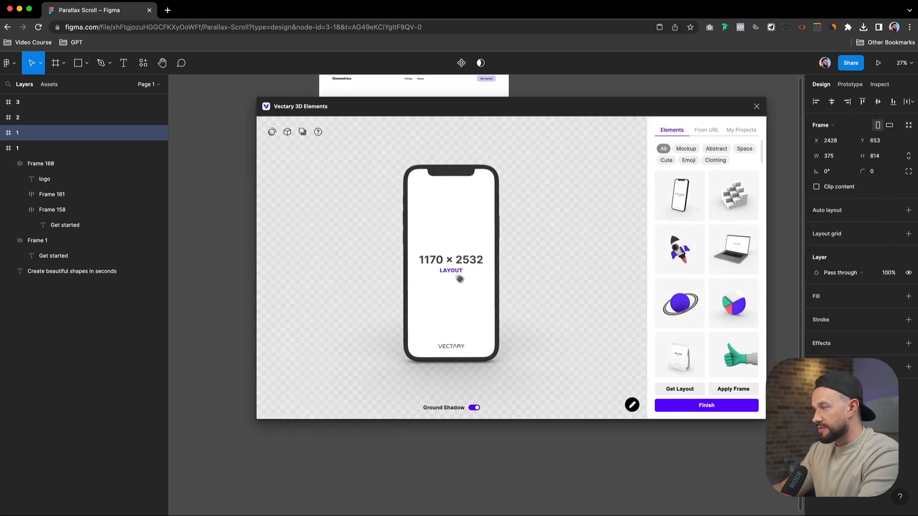
Close the Vectary 3D Elements phone mockup window.
left_click(756, 106)
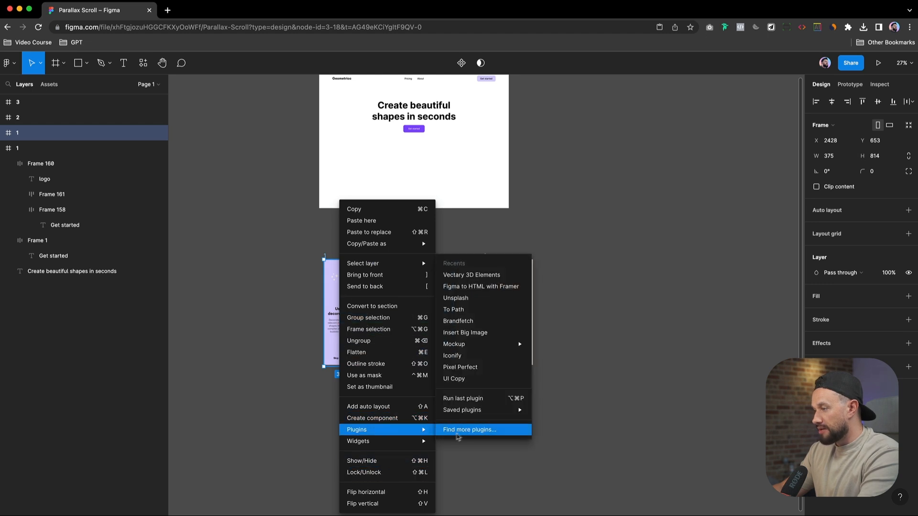
mouse_move(454, 344)
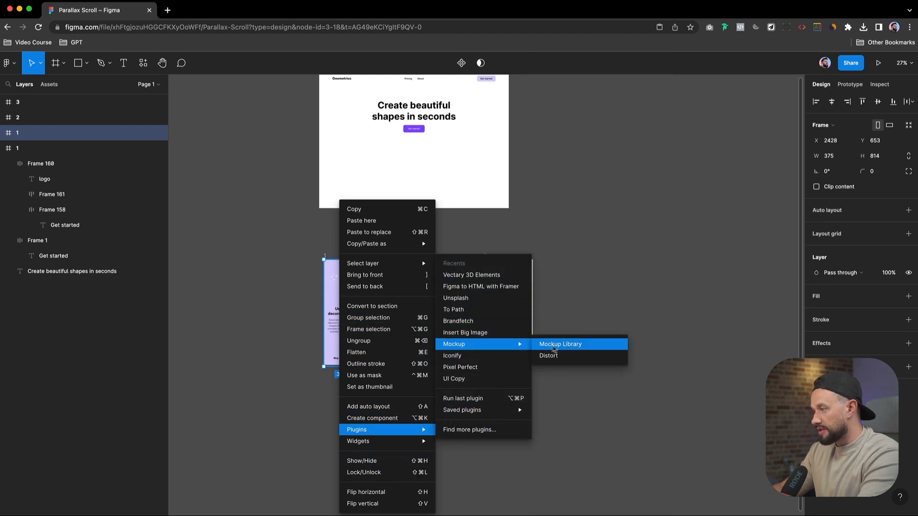
Launch the Mockup plugin and choose the dark iPhone 14 Pro colour.
left_click(560, 344)
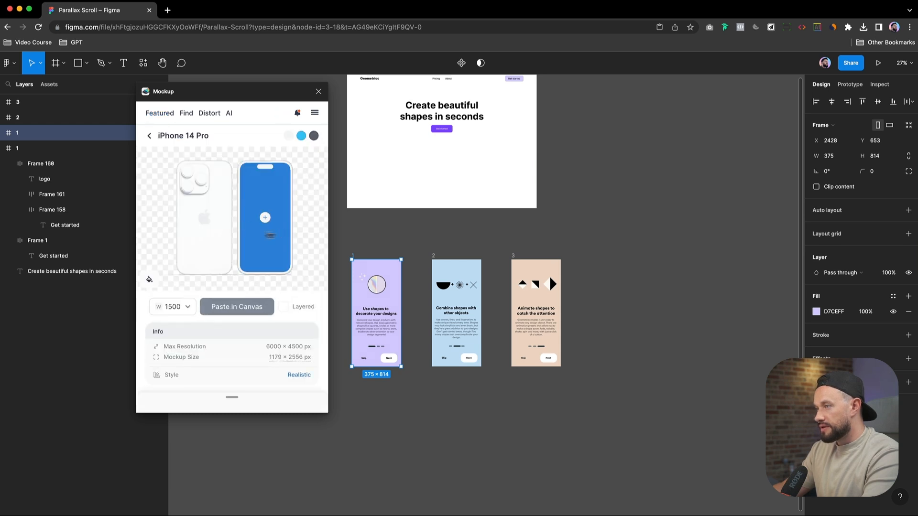
mouse_move(269, 221)
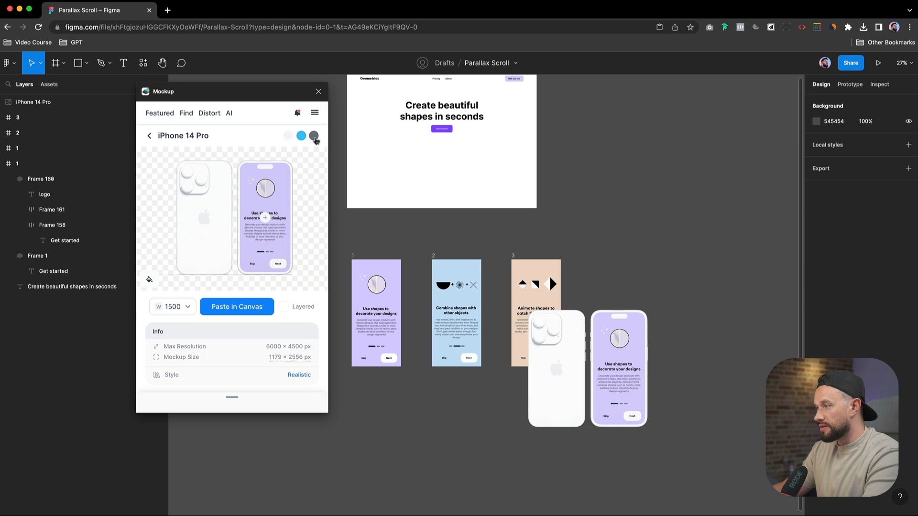
left_click(314, 135)
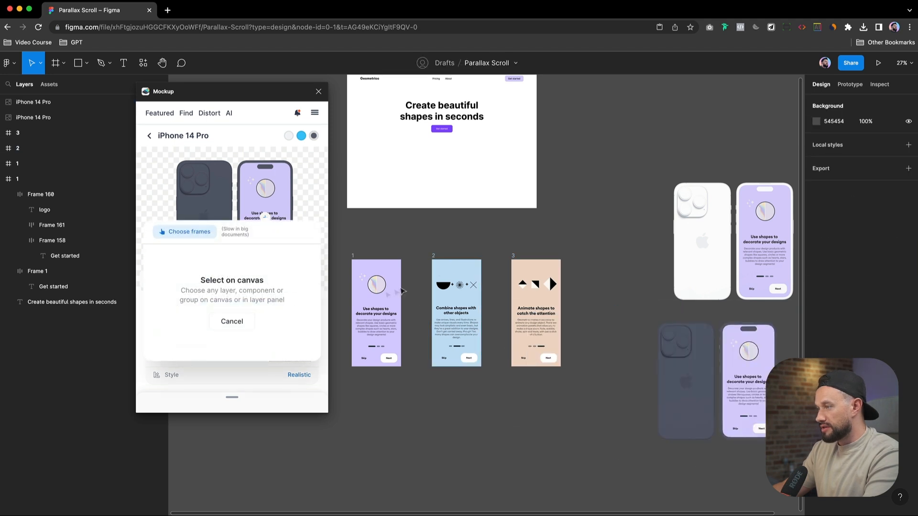
Paste mockups of screens 2 and 3 onto the canvas and close the plugin.
left_click(455, 313)
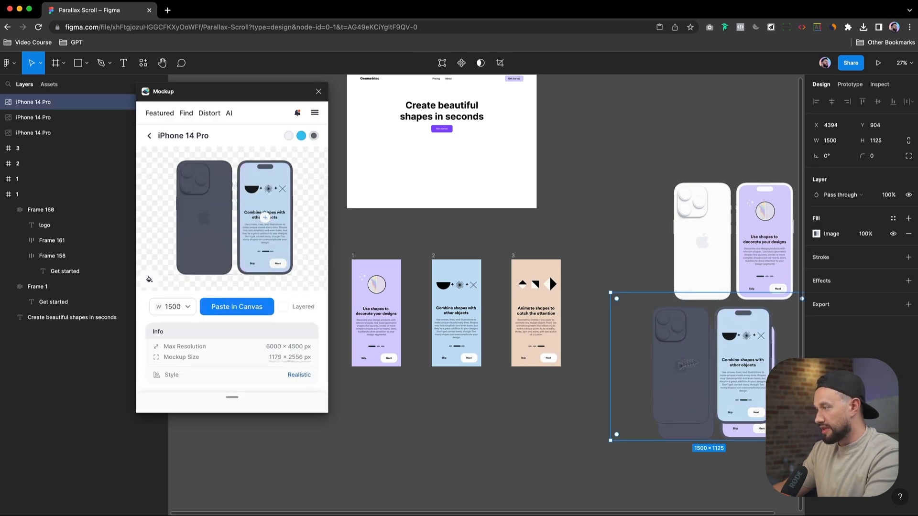
left_click(535, 313)
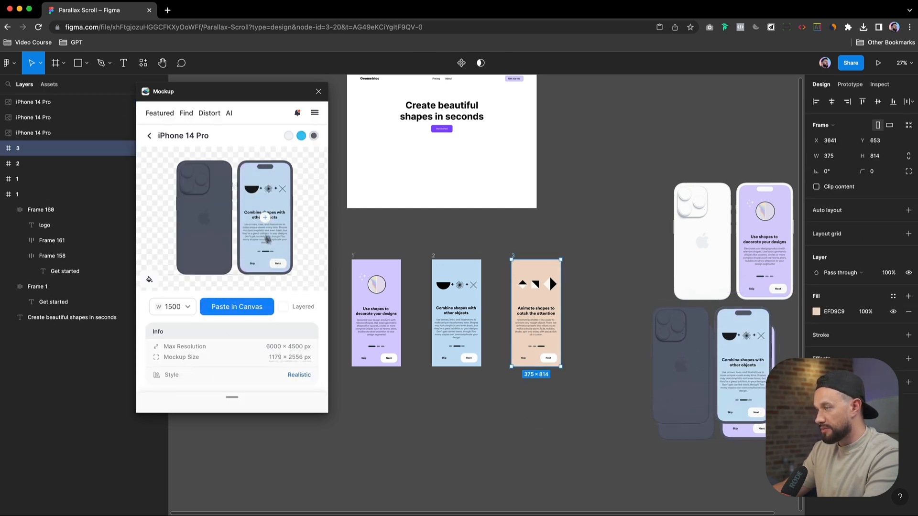
left_click(236, 306)
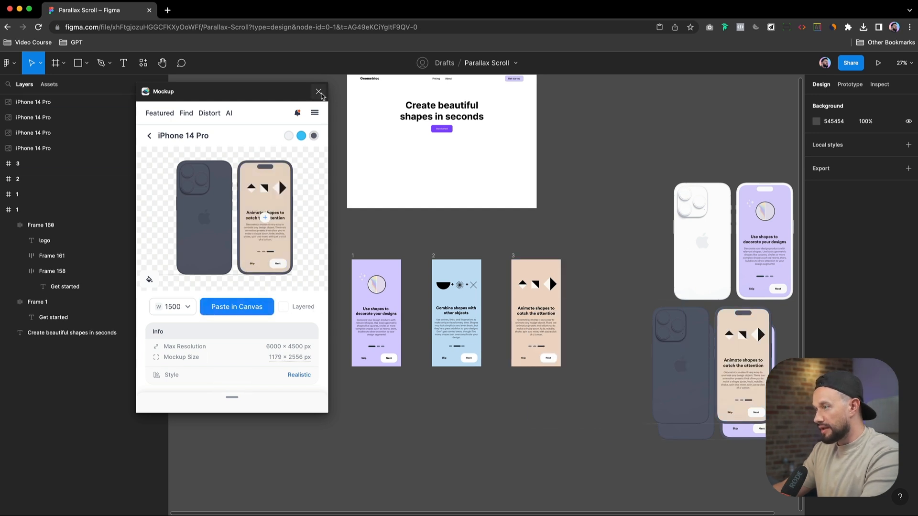
left_click(319, 91)
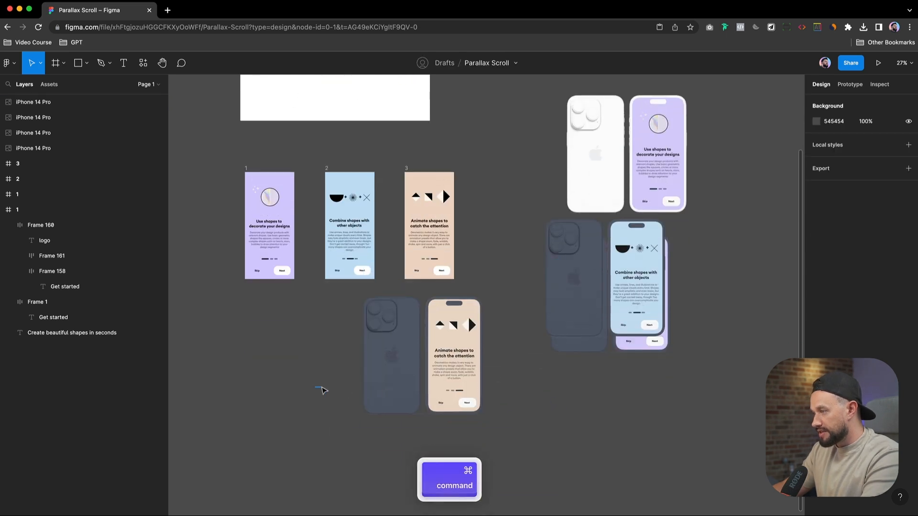
Line up the dark phone mockups using rulers and a top guide, then hide the rulers.
left_click(466, 354)
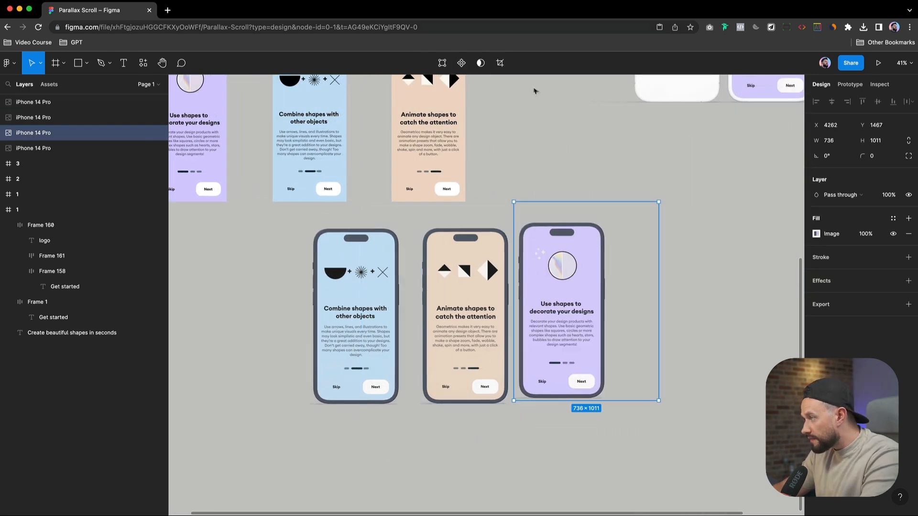
key("shift+r")
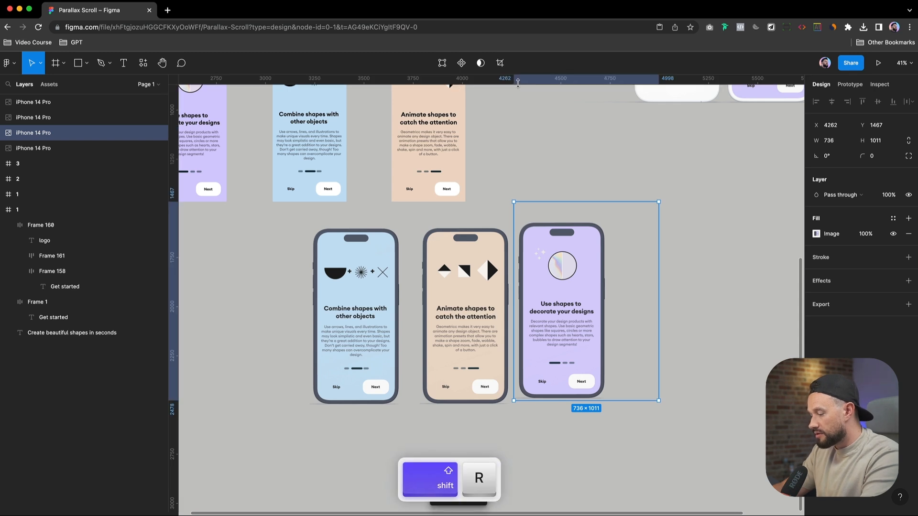
key("shift+r")
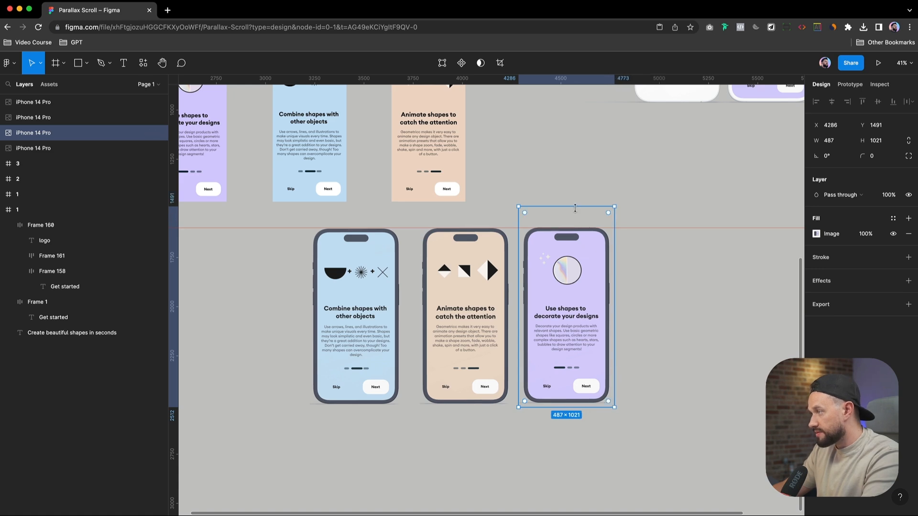
left_click(545, 186)
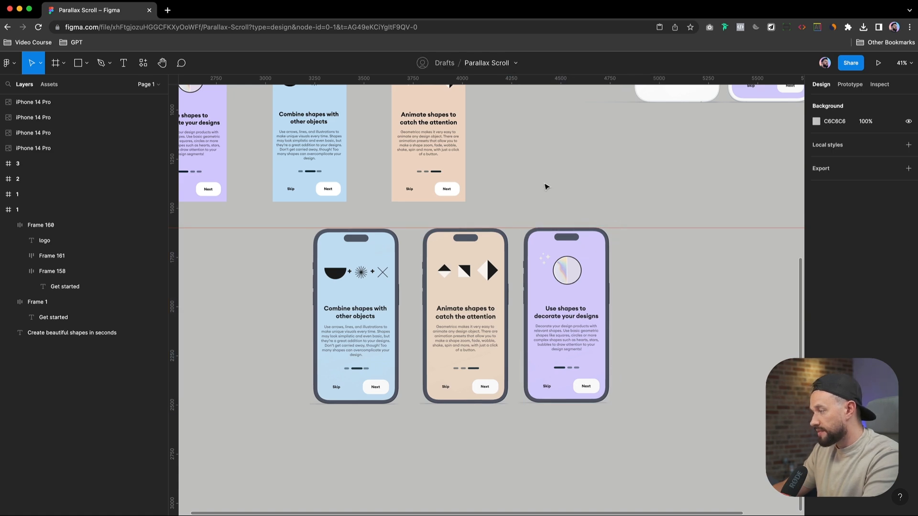
scroll("down", 3)
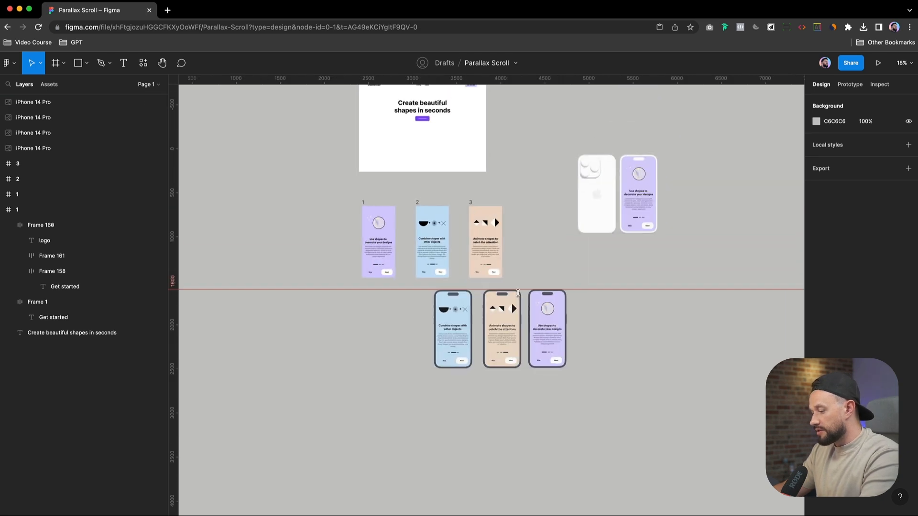
key("shift+r")
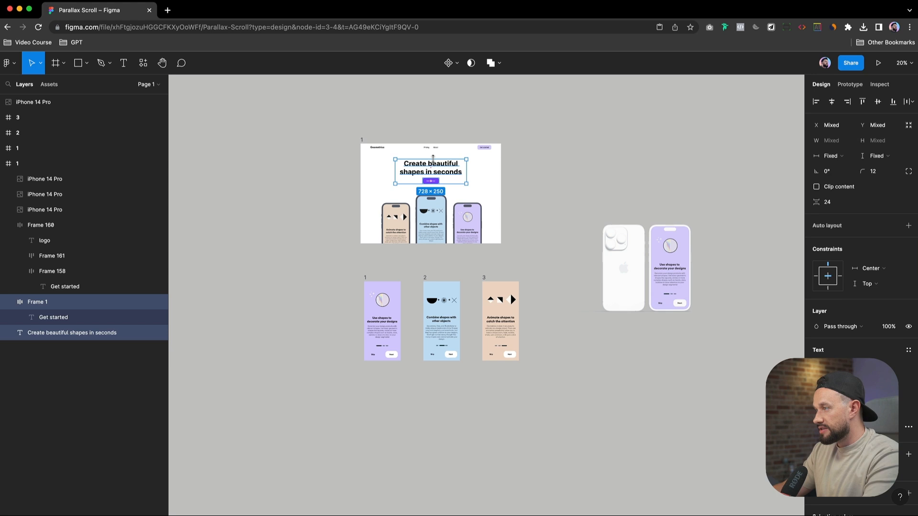
Place the mockups in desktop frame 1 over the pastel gradient background.
scroll("down", 3)
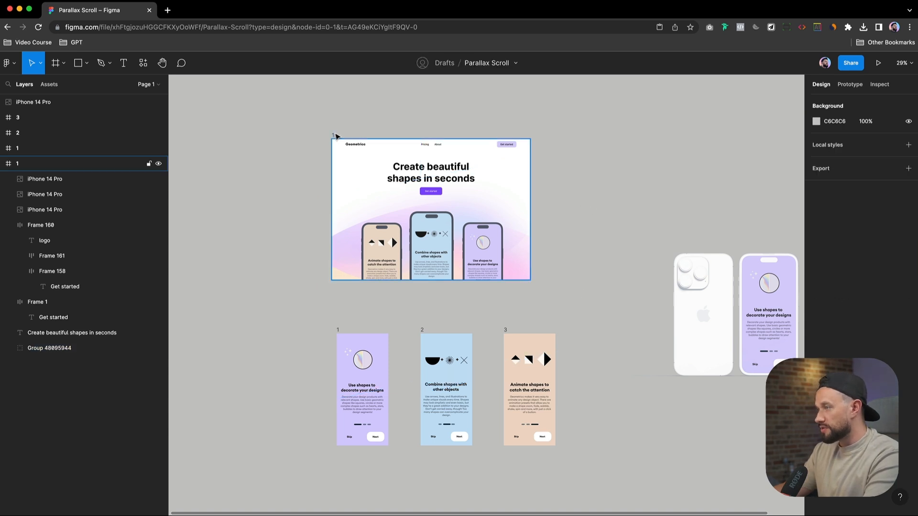
key("Cmd+Z")
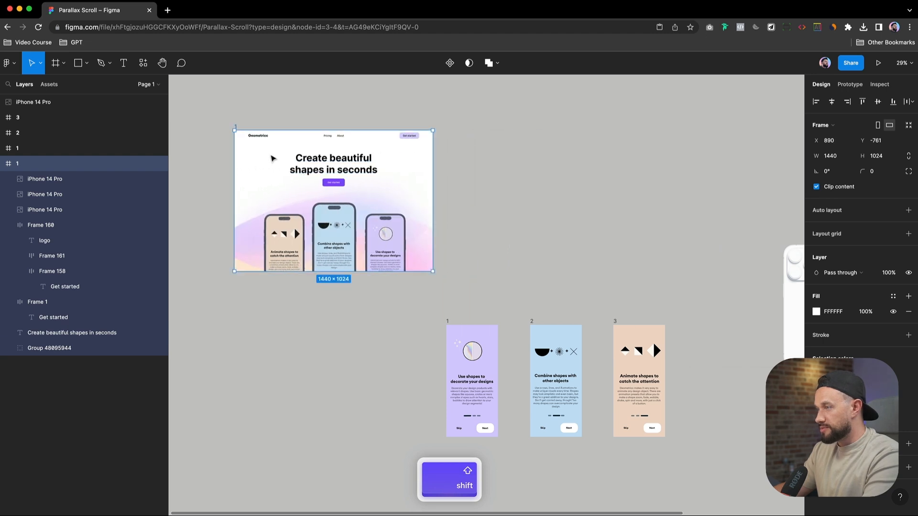
Duplicate frame 1 as frame 4 and rename its header layers Header, Links and CTA.
key("cmd+d")
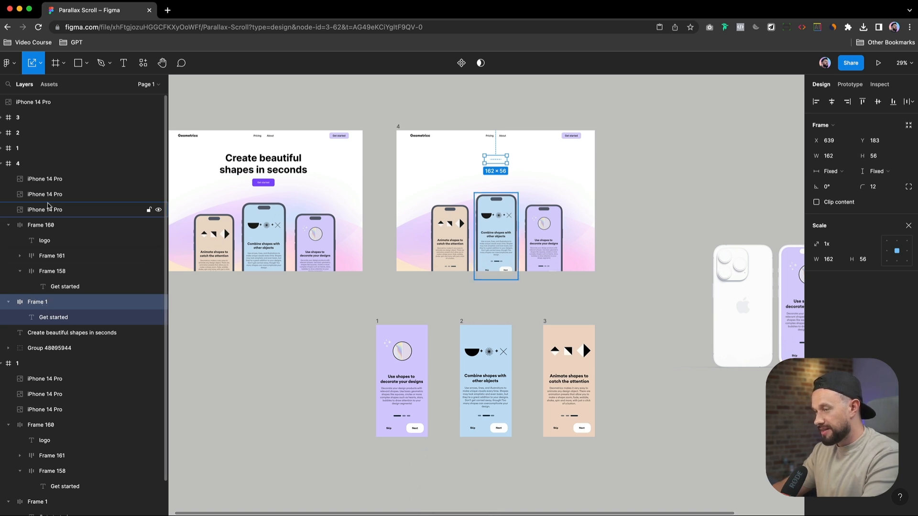
double_click(41, 225)
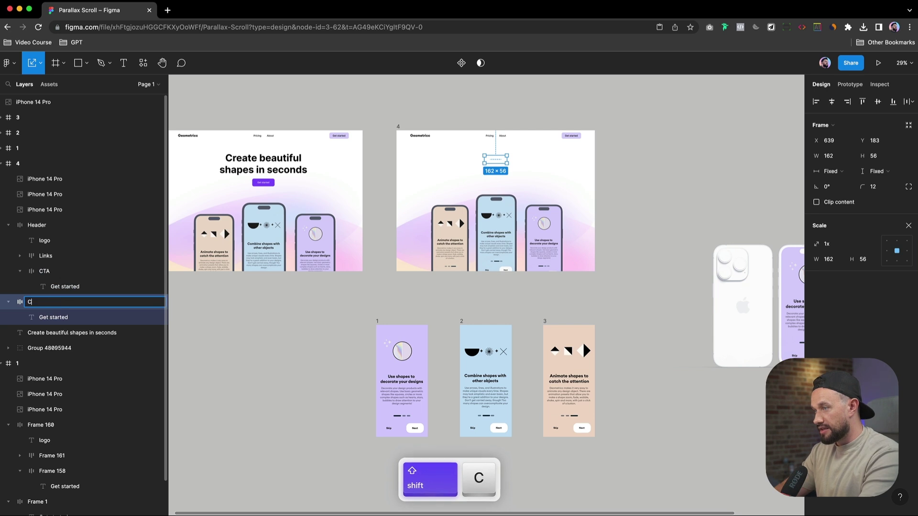
key("Return")
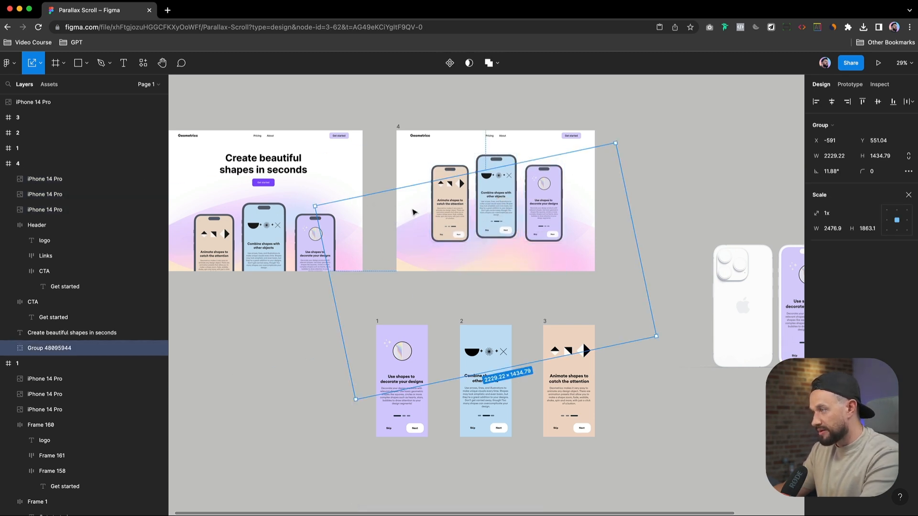
mouse_move(532, 272)
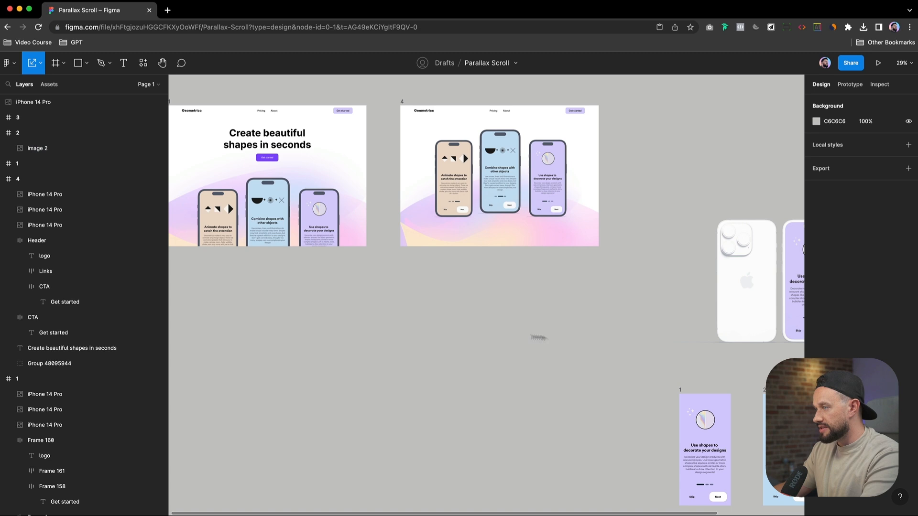
mouse_move(396, 298)
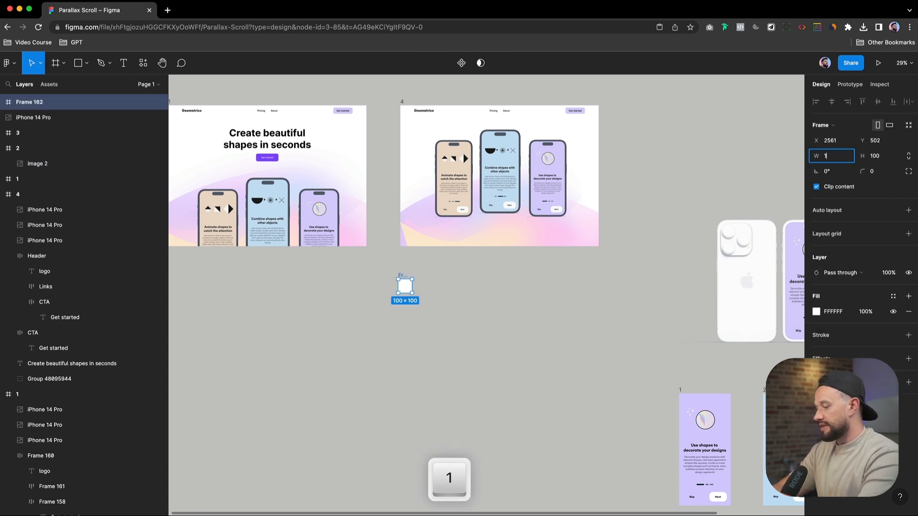
Draw a 1440 × 1024 frame with a dark fill and an 'Introducing' text label.
type("1440")
left_click(881, 156)
type("1024")
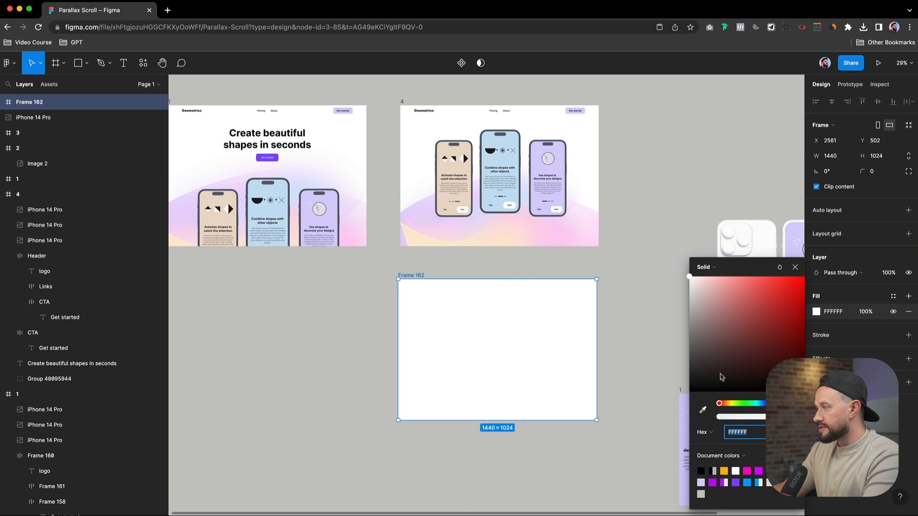
left_click(689, 378)
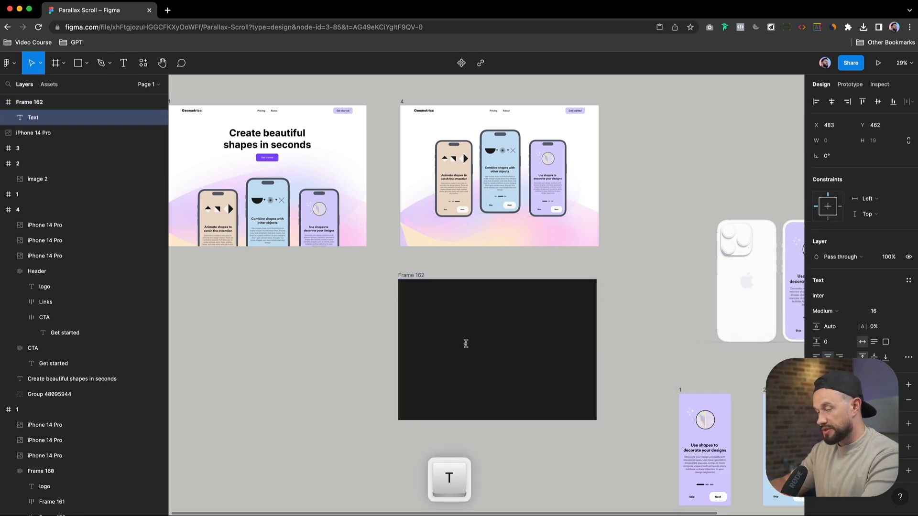
type("Introducing")
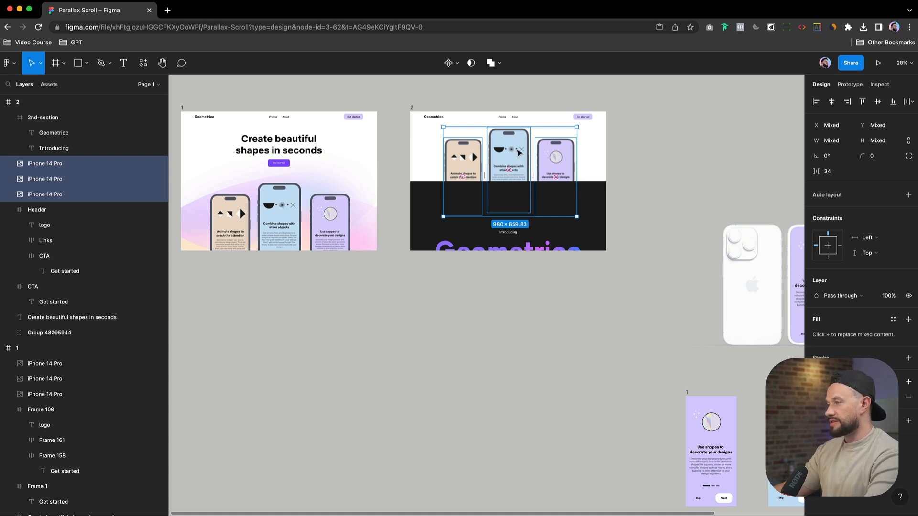
mouse_move(510, 163)
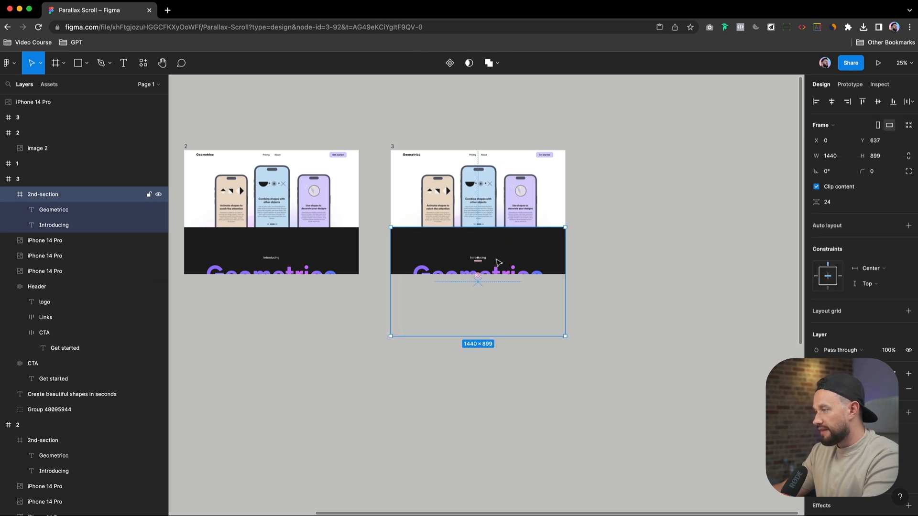
Nudge frame 3's 2nd-section up, stretch its top over the phones, then select the phone mockups for scaling.
key("shift")
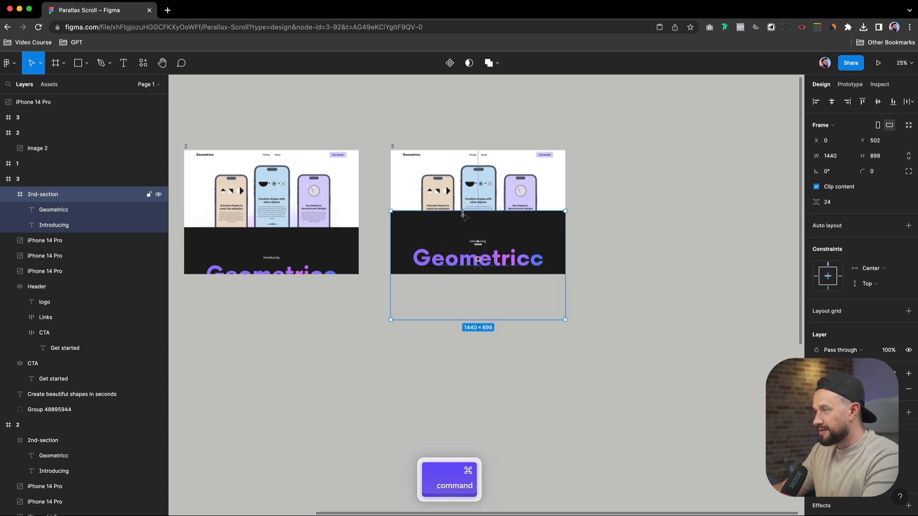
left_click_drag(462, 212, 463, 197)
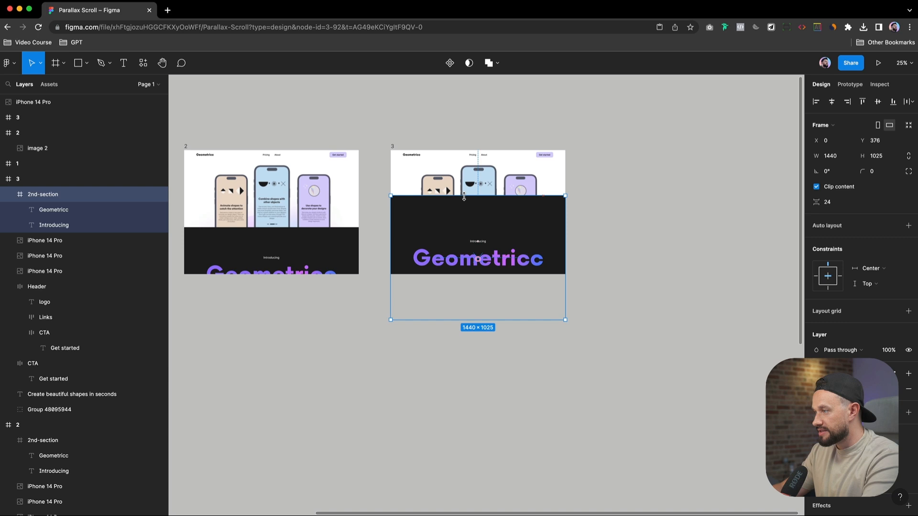
mouse_move(505, 327)
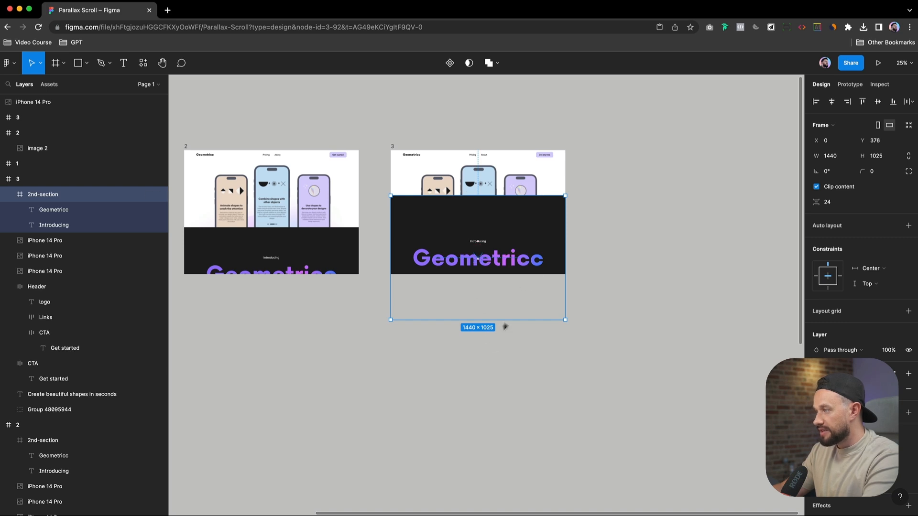
left_click(517, 182)
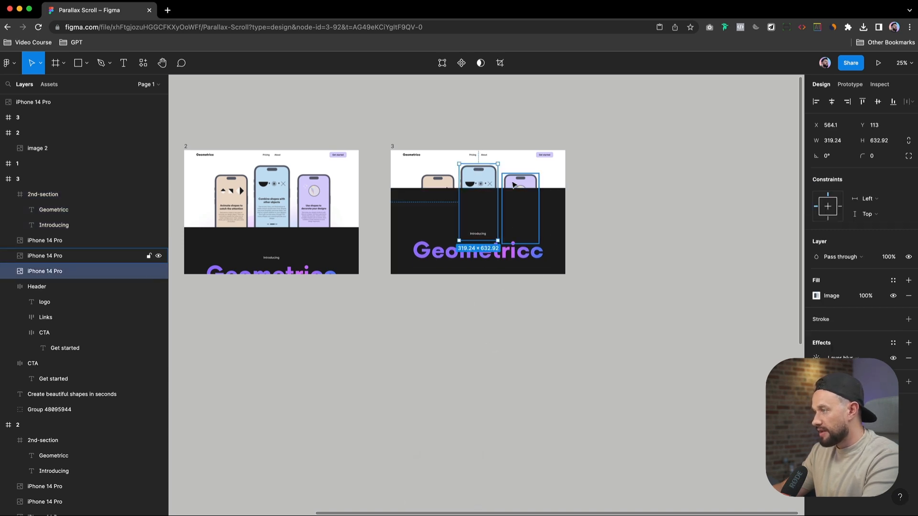
key("k")
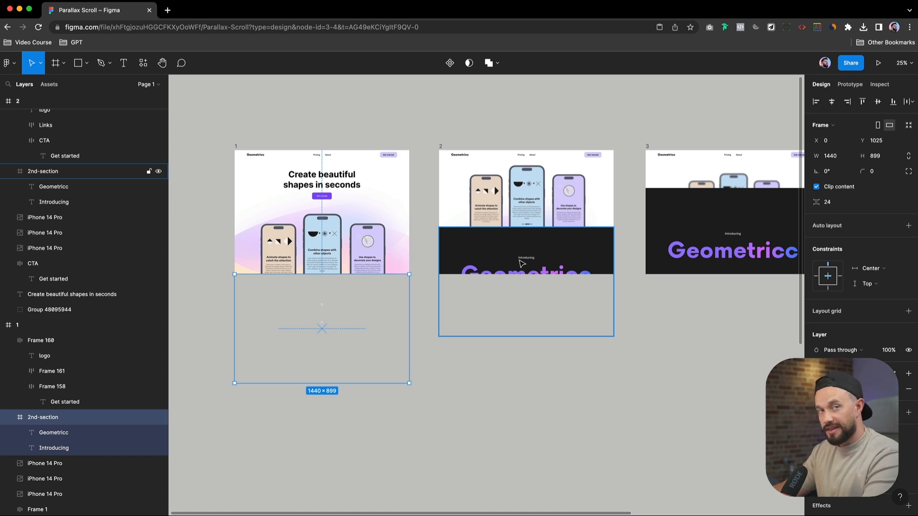
mouse_move(520, 260)
type("H")
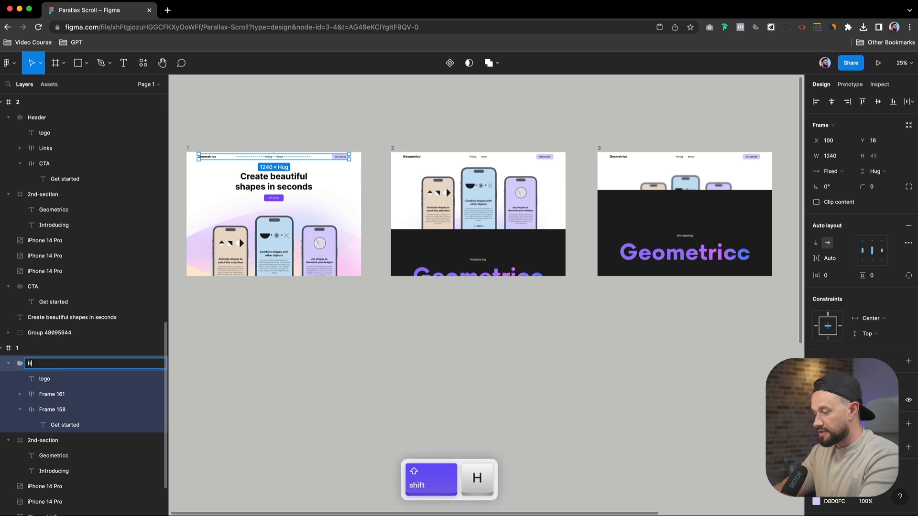
Rename frame 1's Frame 160 top bar layer to Header.
key("Return")
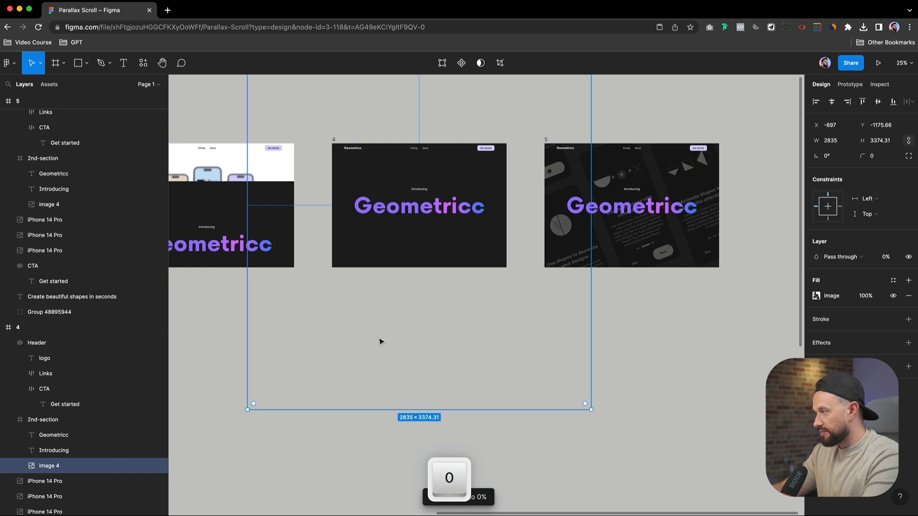
Copy image 4 into frame 6, enlarge the phone-screens backdrop and move the Geometricc heading to the top.
key("cmd+c")
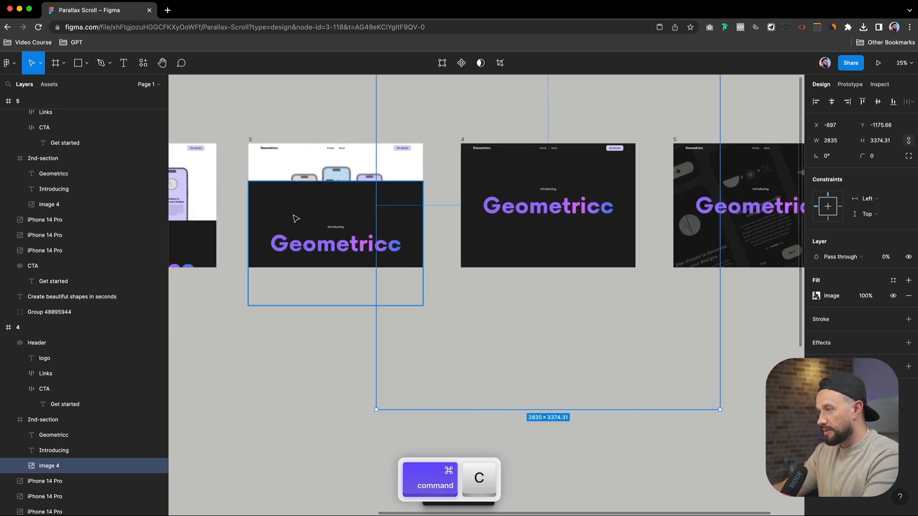
key("[")
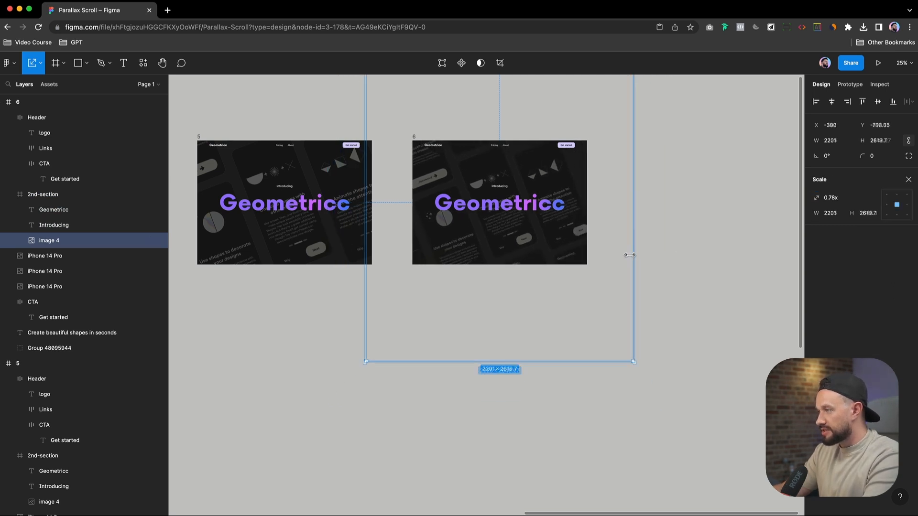
left_click_drag(630, 254, 622, 350)
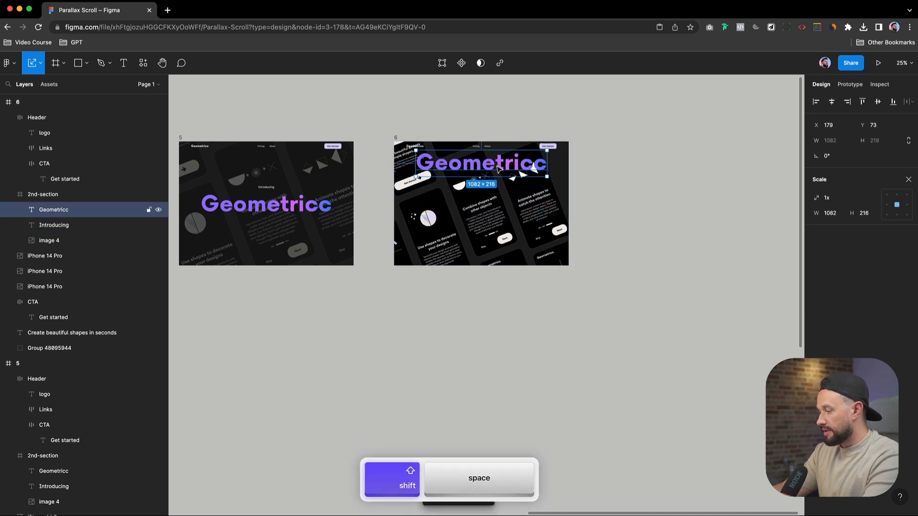
key("0")
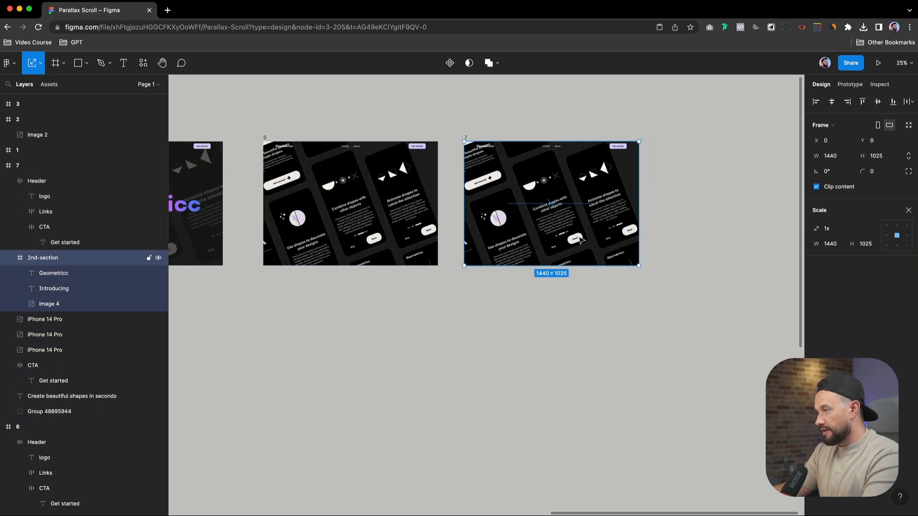
mouse_move(564, 250)
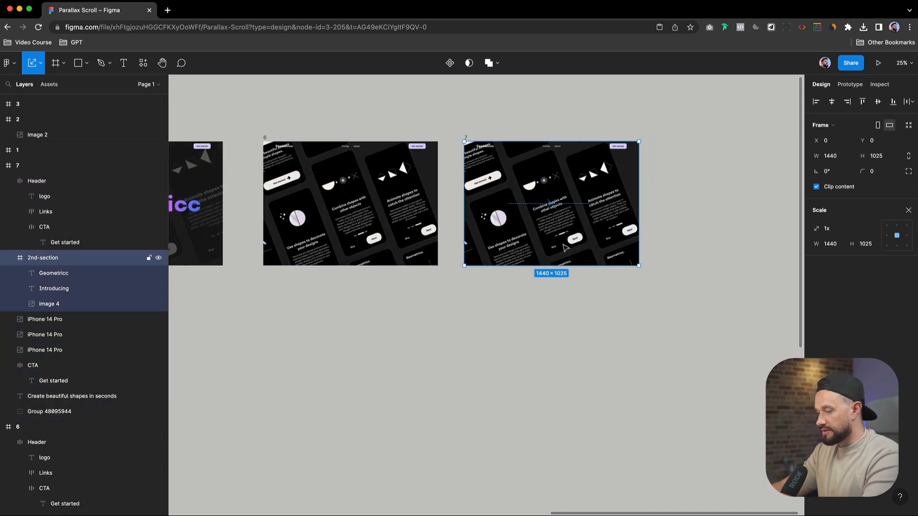
Scale frame 7's tilted phone group proportionally and push it below the frame.
key("shift")
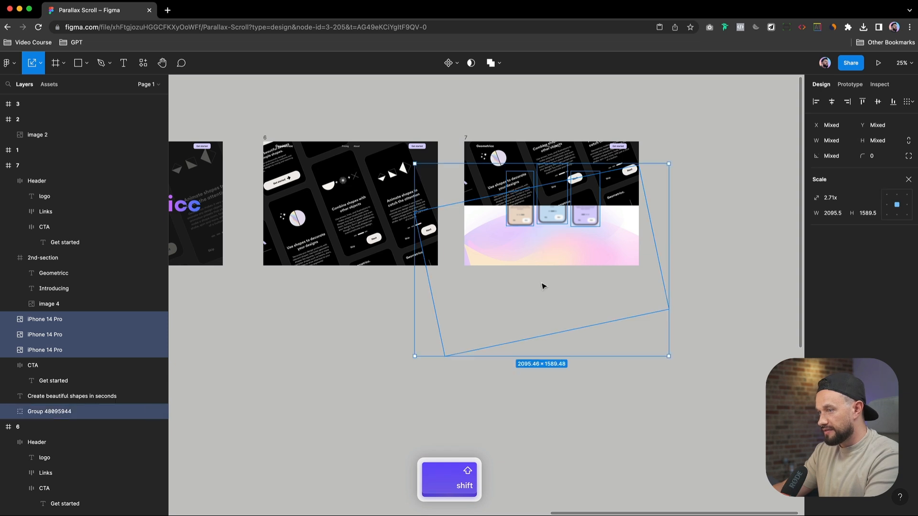
key("0")
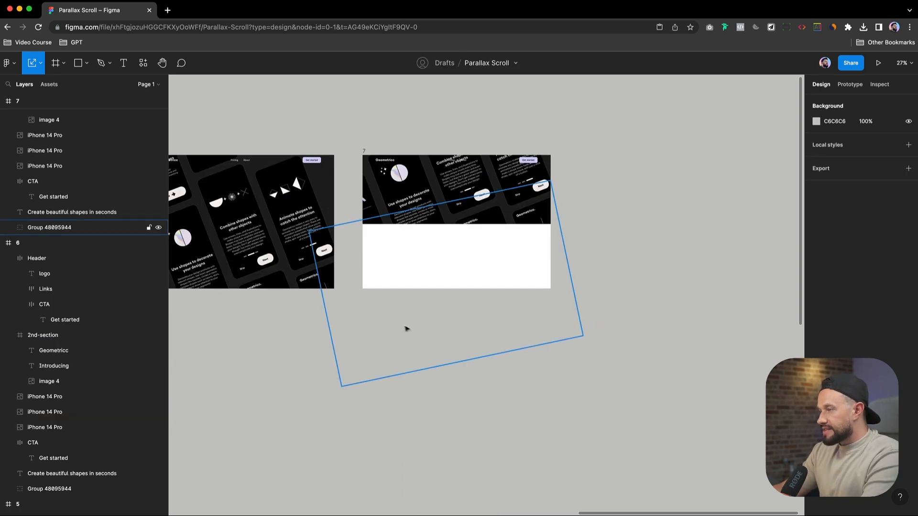
Name the new frame 3rd-section and paste in the iPhone image and Animate heading.
key("tab")
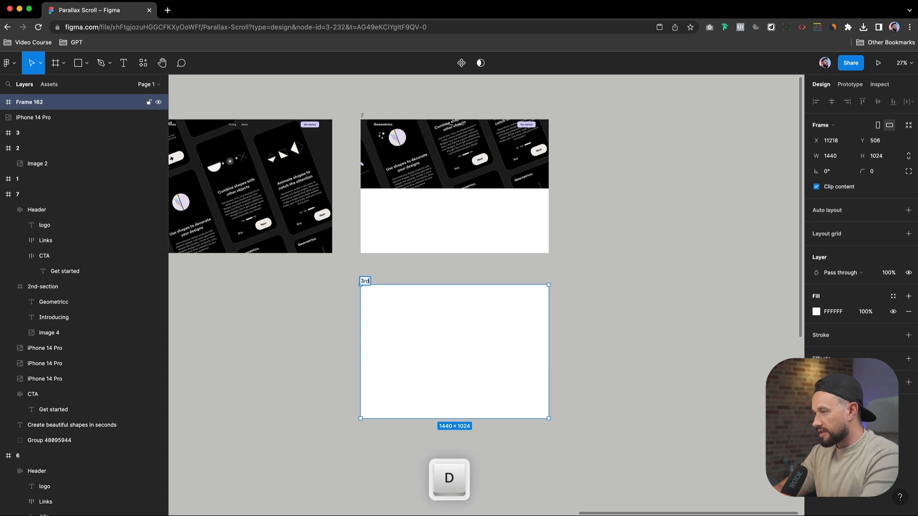
key("Return")
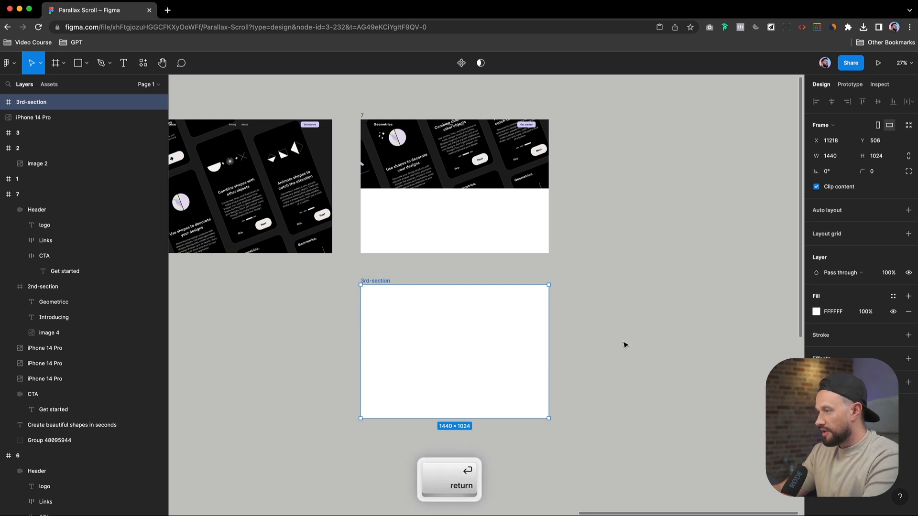
key("Cmd+V")
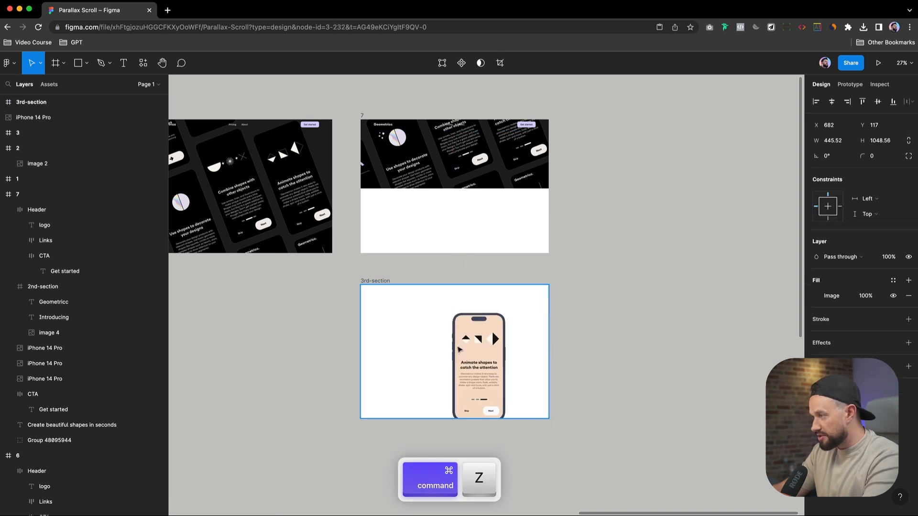
key("Cmd+V")
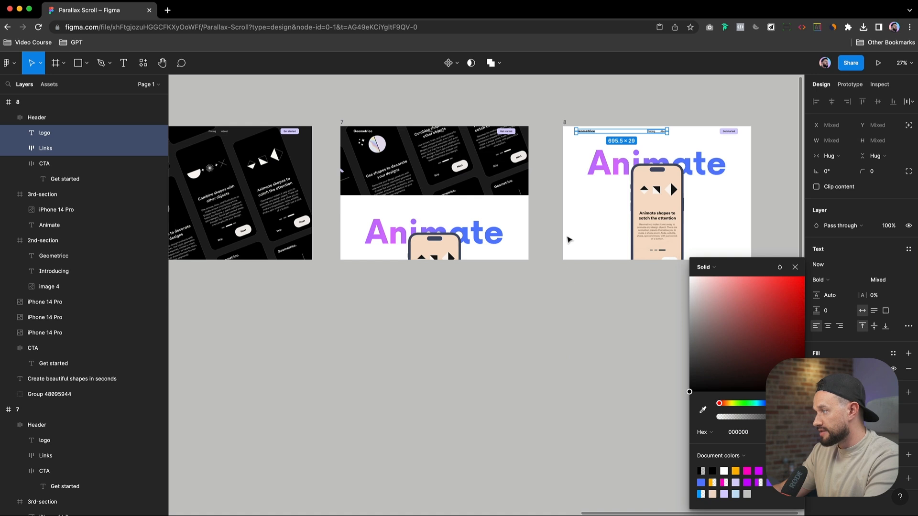
Dismiss the colour picker and move frame 7's iPhone 14 Pro mockup down below the frame.
left_click(794, 267)
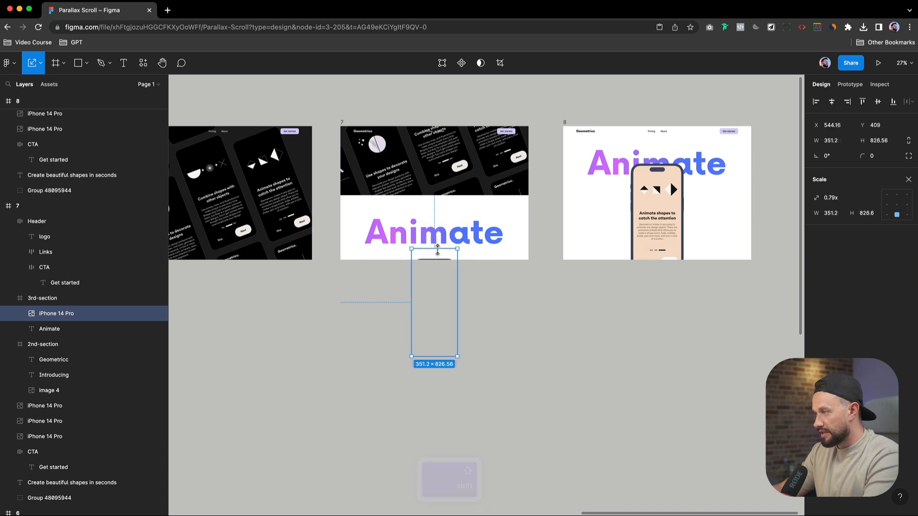
left_click_drag(434, 248, 435, 254)
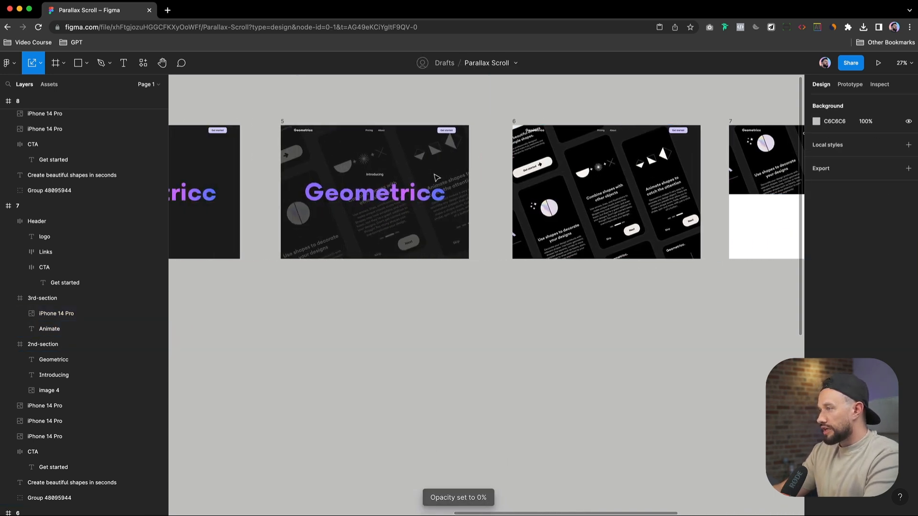
Set the On drag interaction to Navigate with Smart animate and the Ease out back curve.
scroll("left", 3)
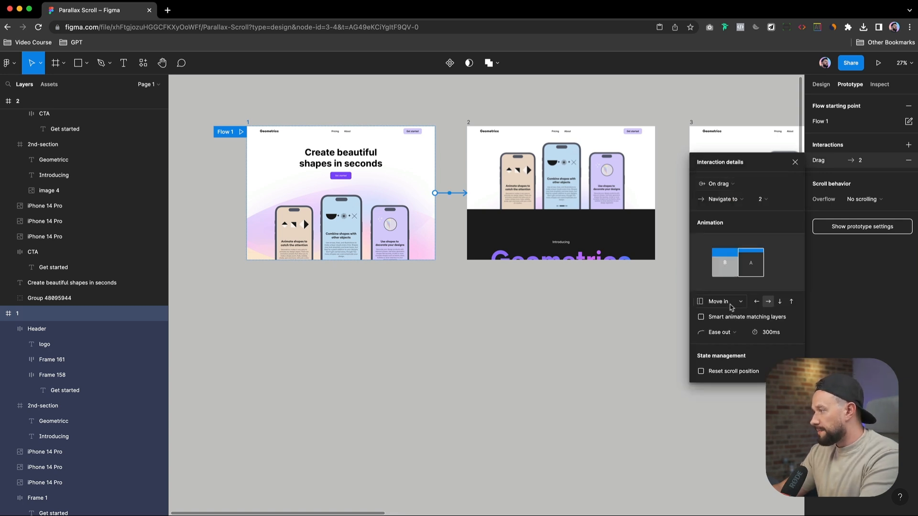
left_click(720, 301)
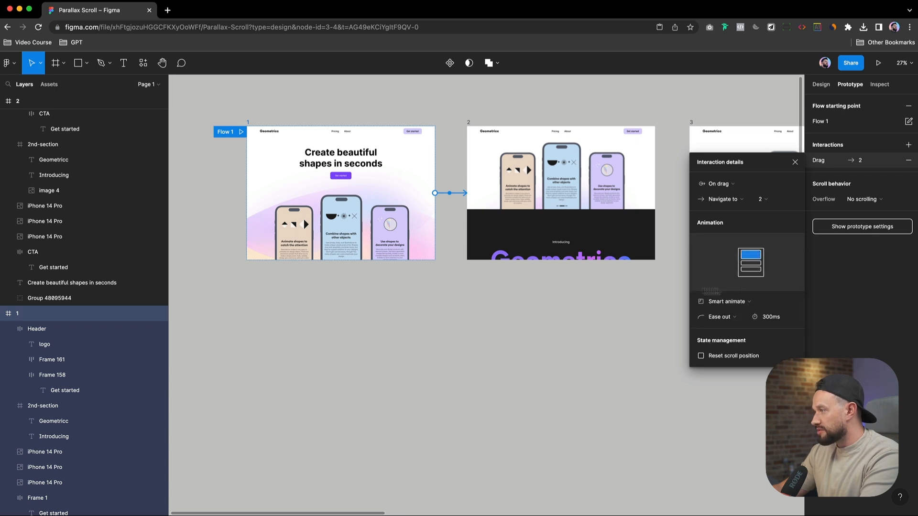
left_click(717, 317)
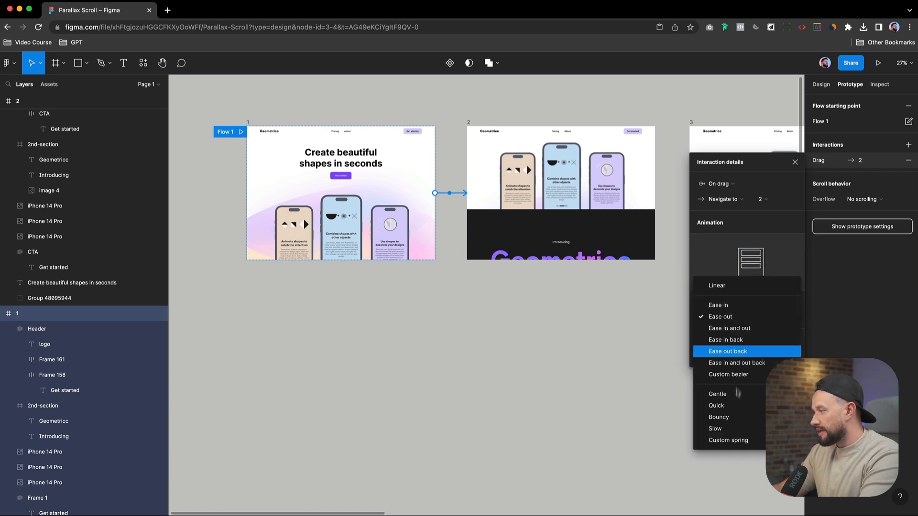
left_click(714, 428)
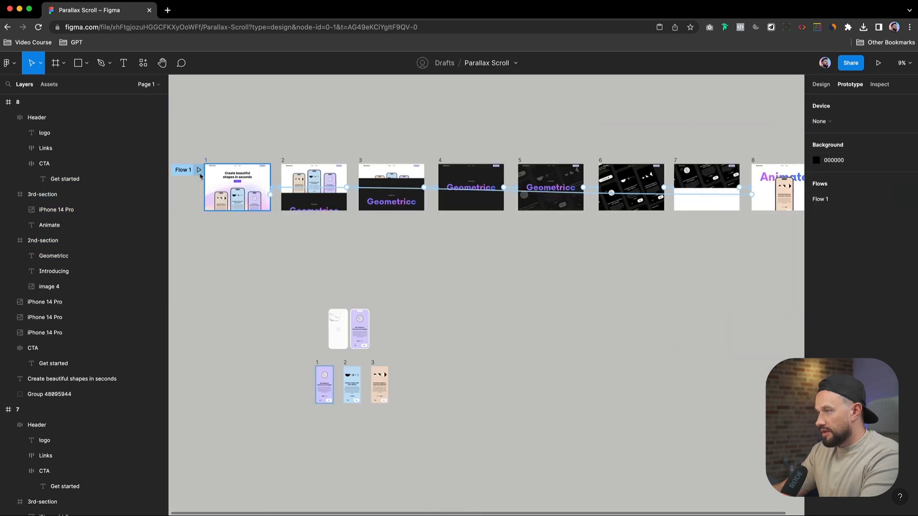
Play Flow 1 and scroll through the Geometricc prototype in presentation view.
left_click(877, 63)
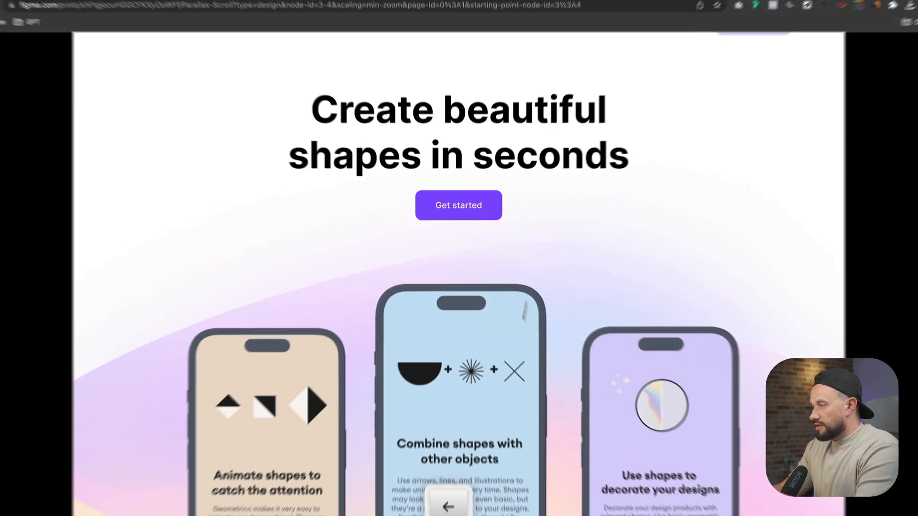
scroll("down", 3)
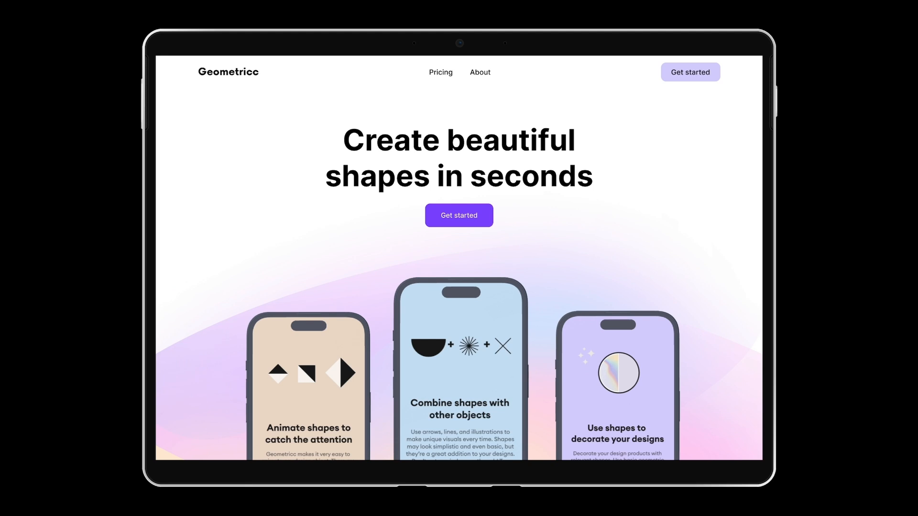
scroll("down", 3)
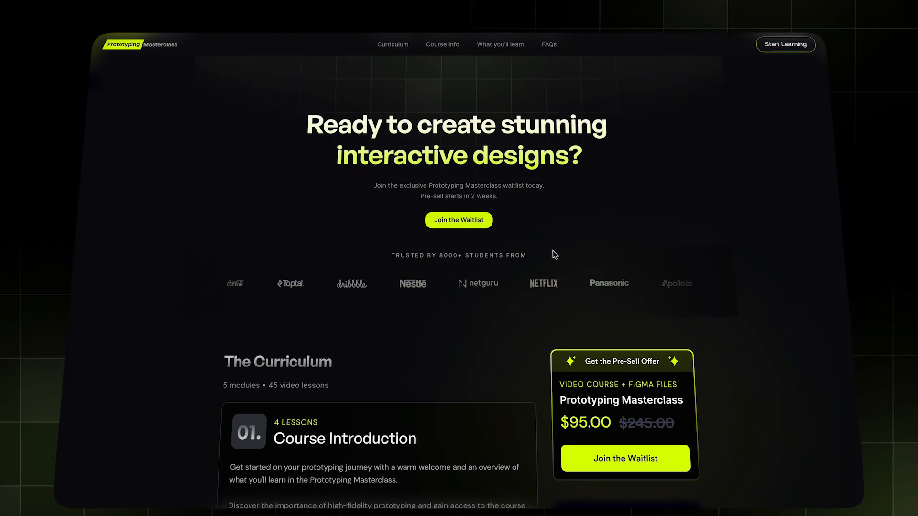
Browse the Prototyping Masterclass course curriculum, lessons and FAQ sections.
scroll("down", 3)
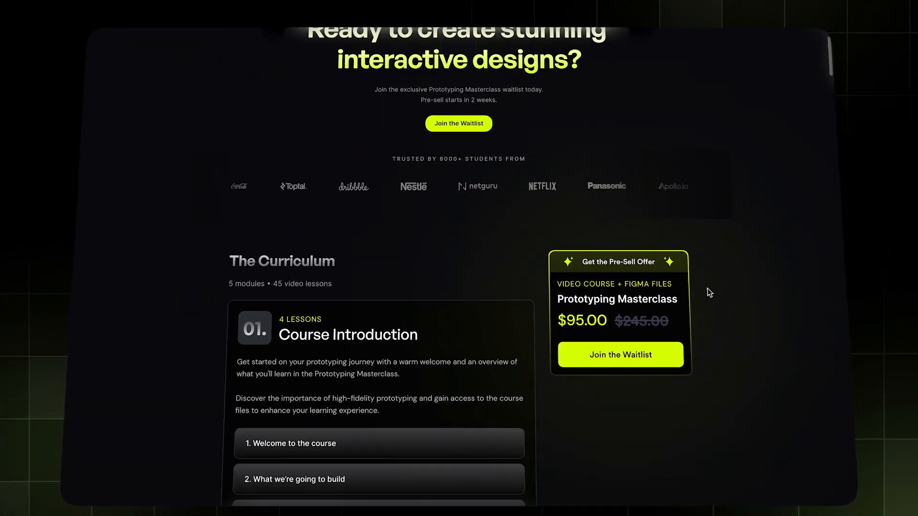
scroll("down", 3)
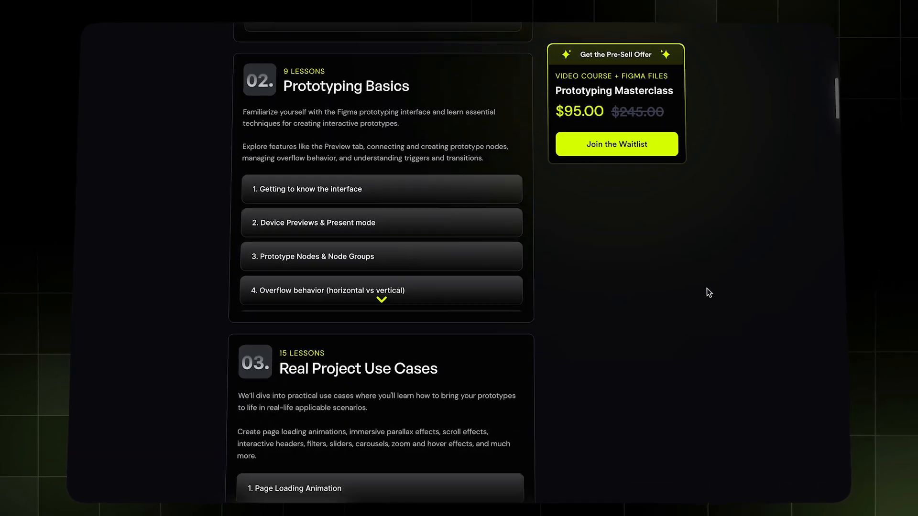
scroll("down", 3)
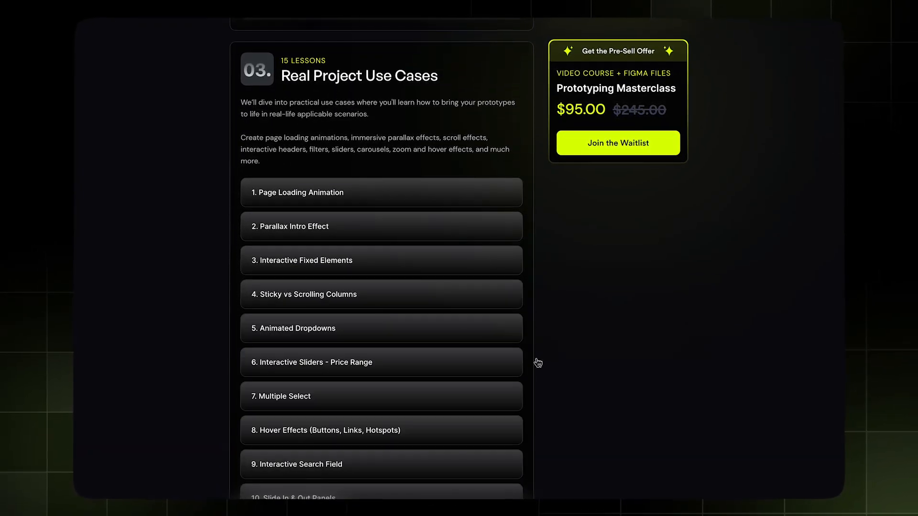
scroll("up", 3)
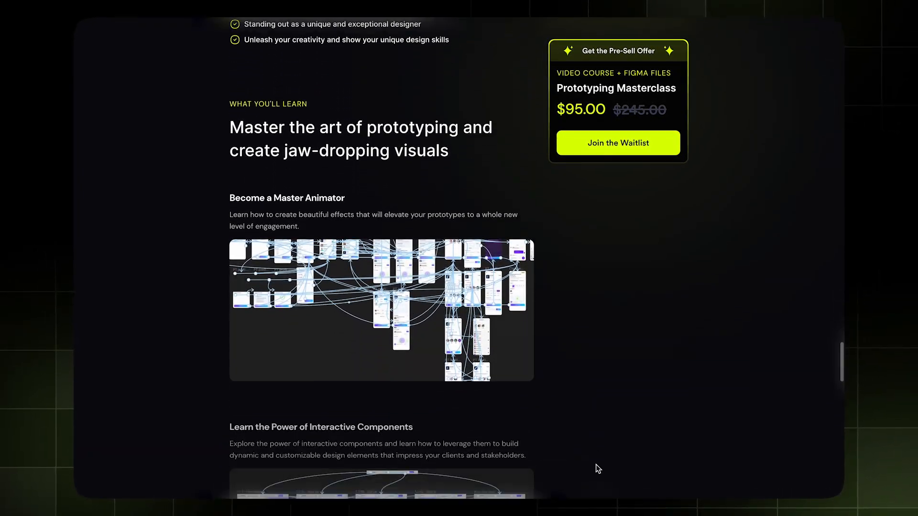
scroll("down", 3)
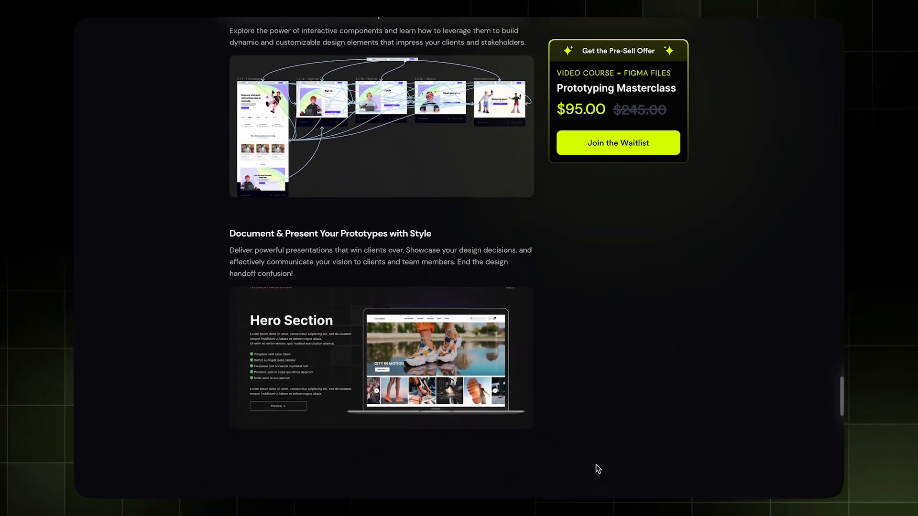
scroll("down", 3)
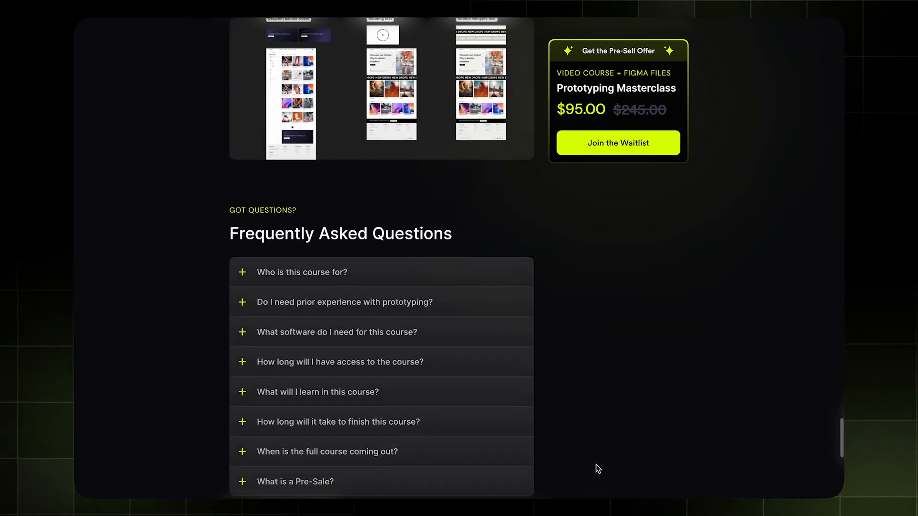
scroll("down", 3)
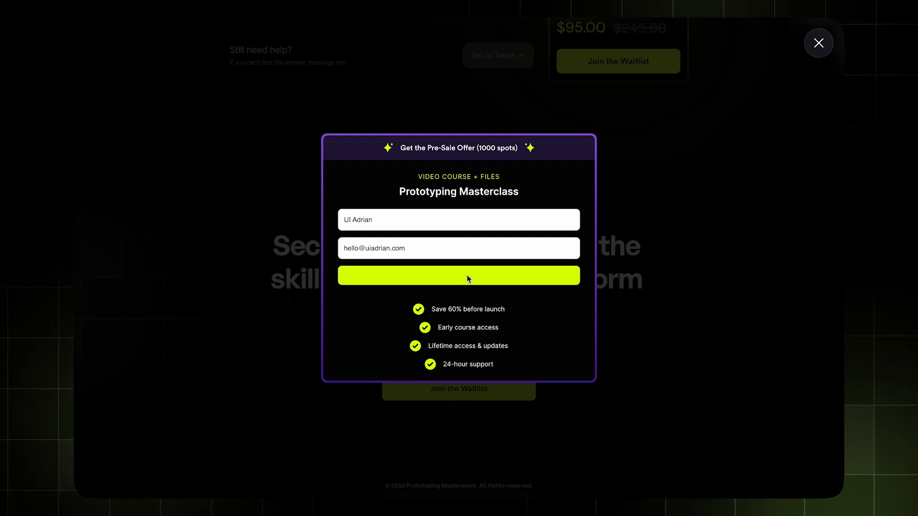
Submit the Join the Waitlist sign-up form and continue to the course pitch text.
left_click(818, 42)
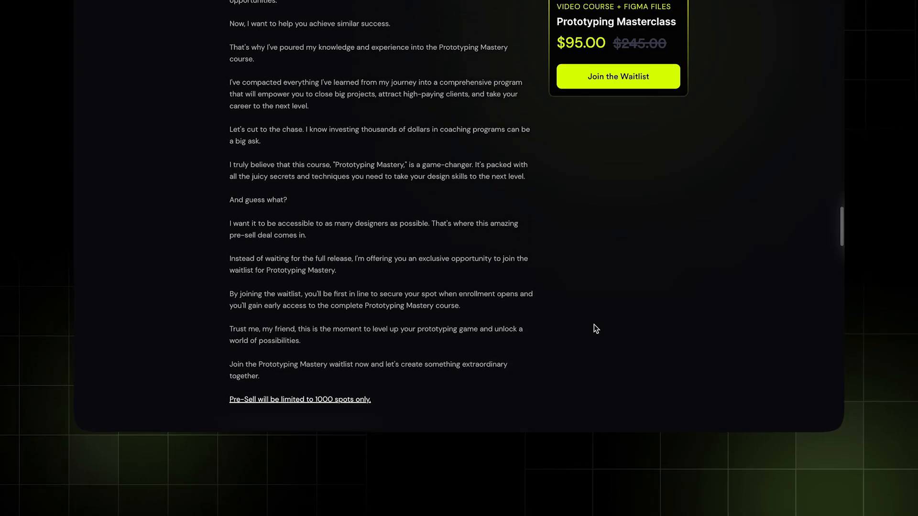
scroll("down", 3)
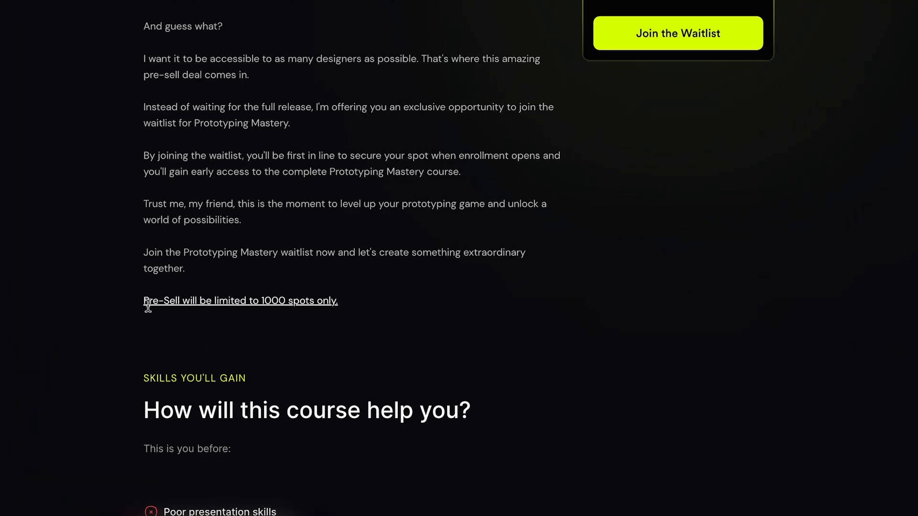